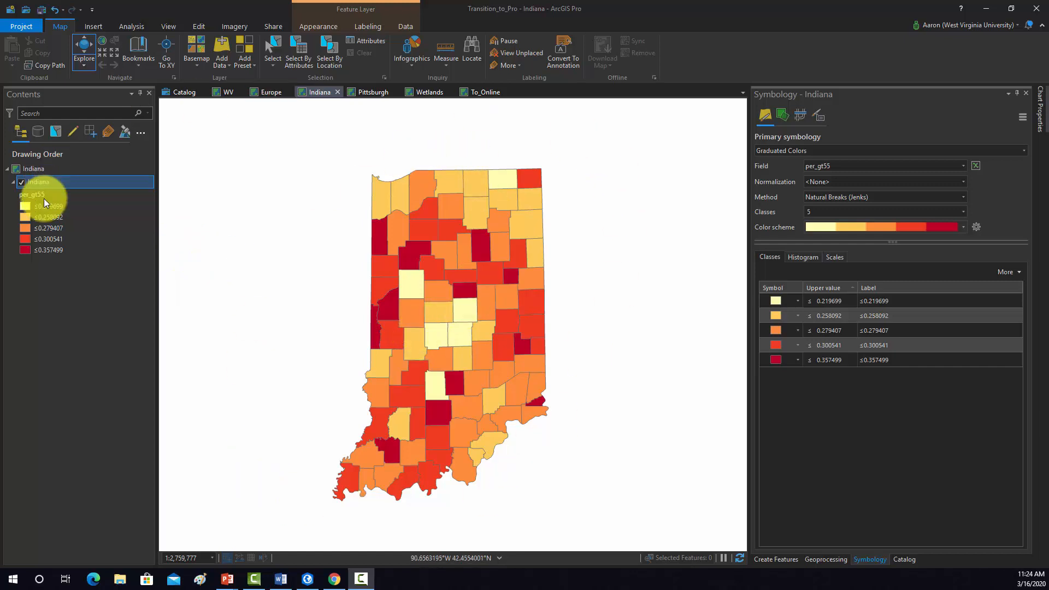
Step: Select the Indiana counties layer in Contents and bring up its context menu
click(34, 168)
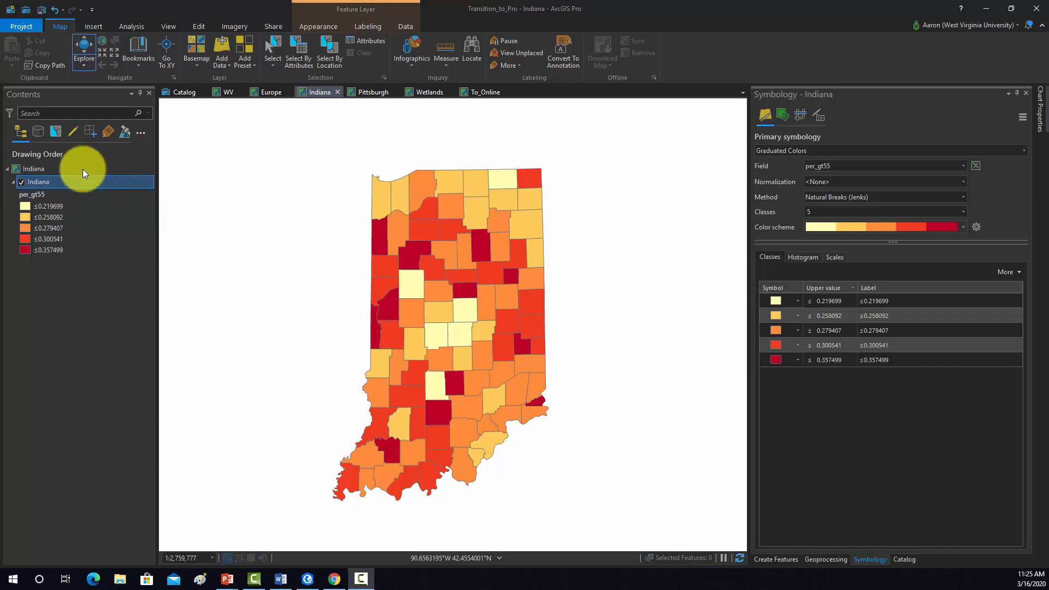
right_click(39, 181)
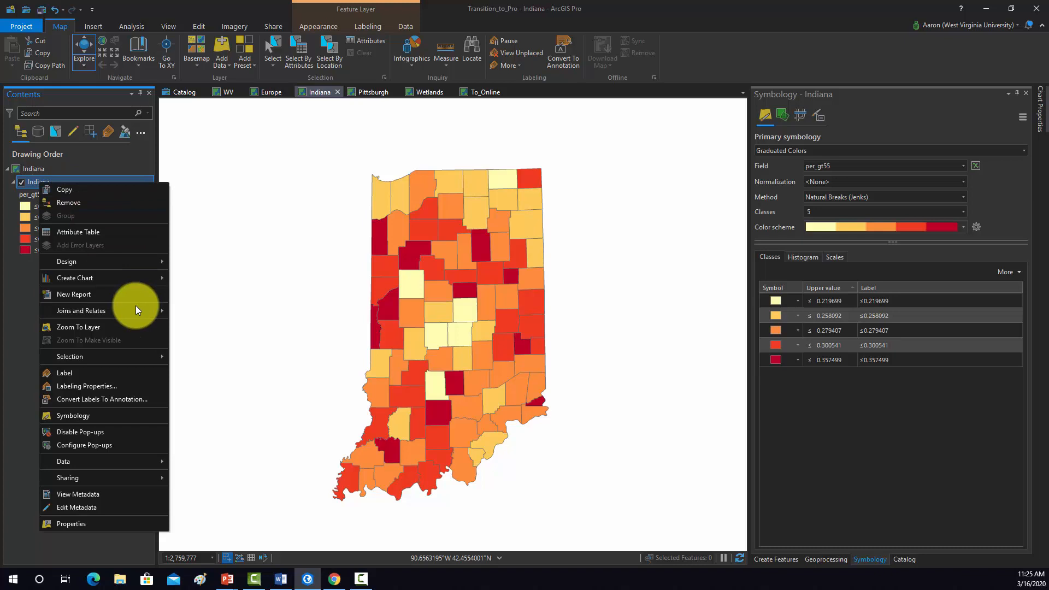
mouse_move(84, 444)
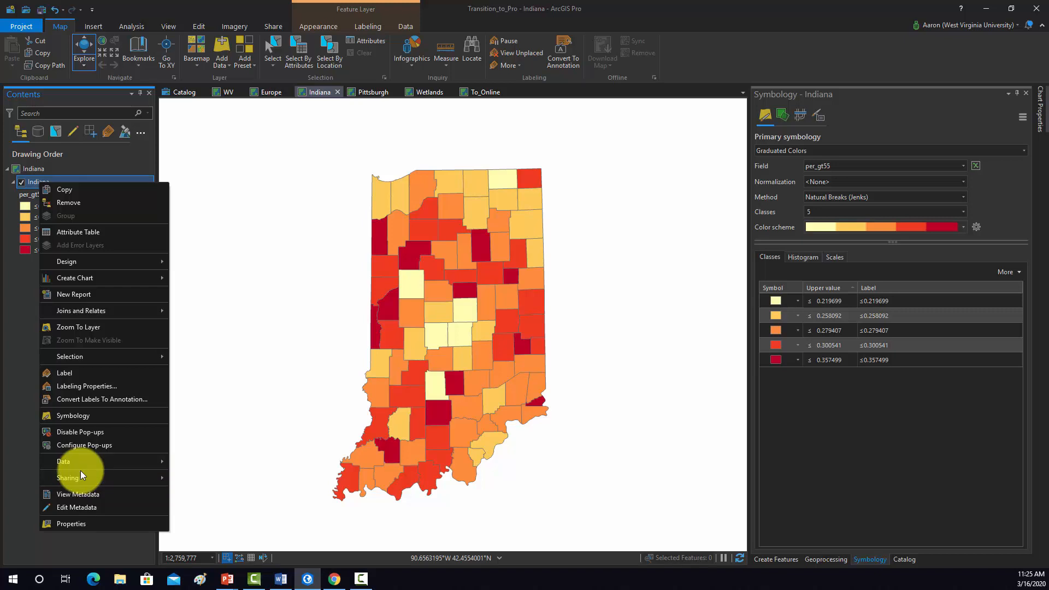
mouse_move(83, 445)
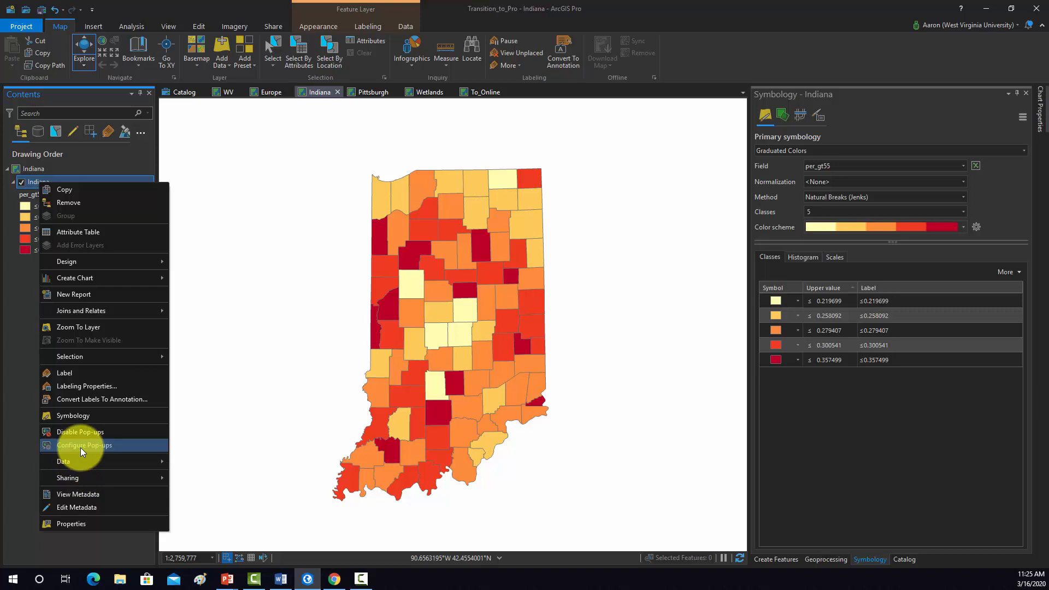
Step: Choose Configure Pop-ups to show the Indiana layer's title and 21-field element
click(84, 445)
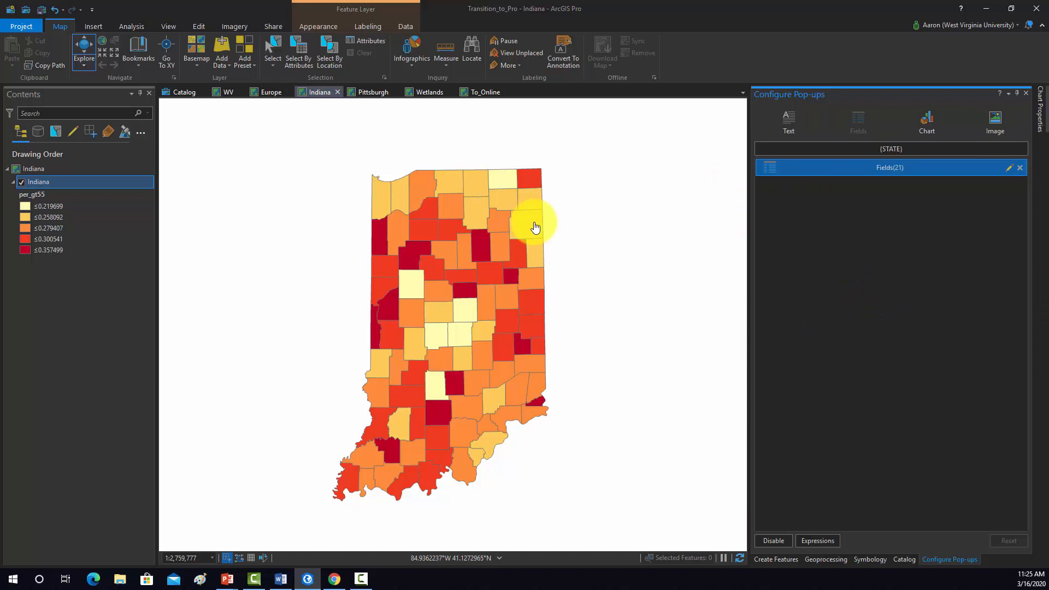
mouse_move(551, 259)
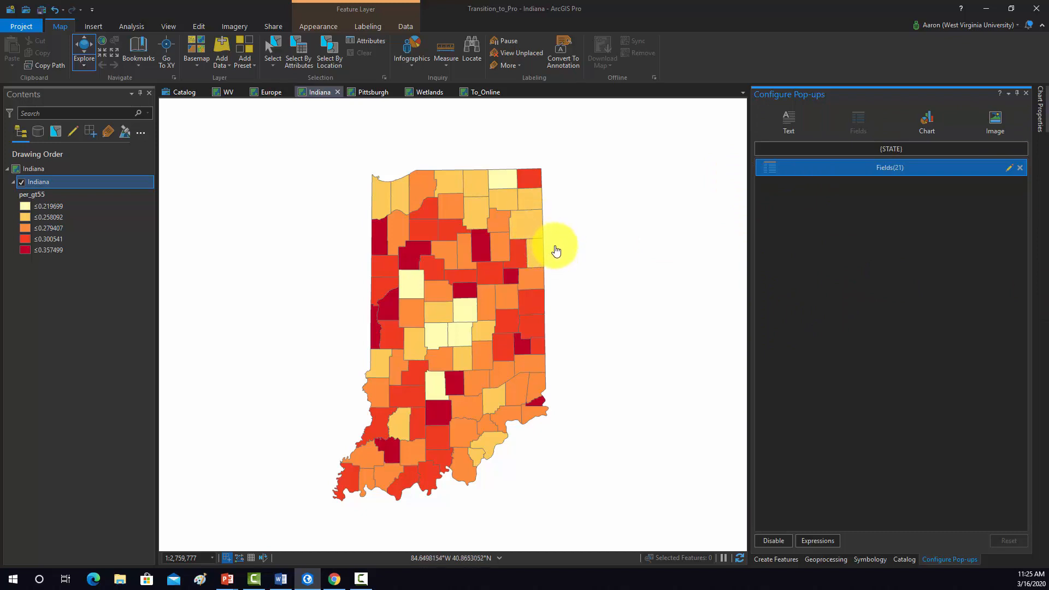
mouse_move(890, 148)
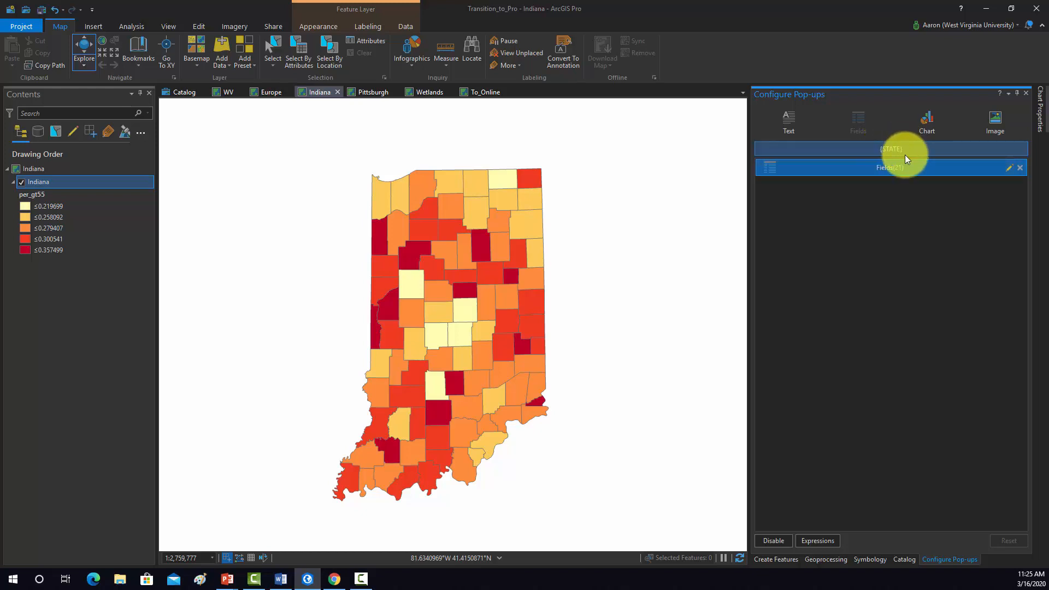
mouse_move(892, 149)
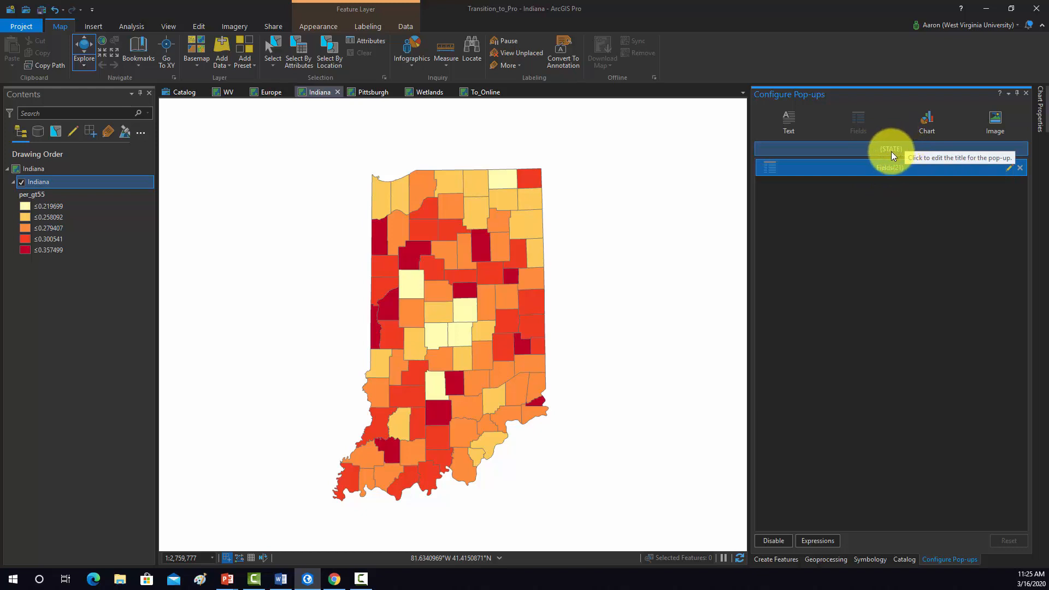
Step: Insert the COUNTY field into the pop-up title in place of the state name
click(889, 148)
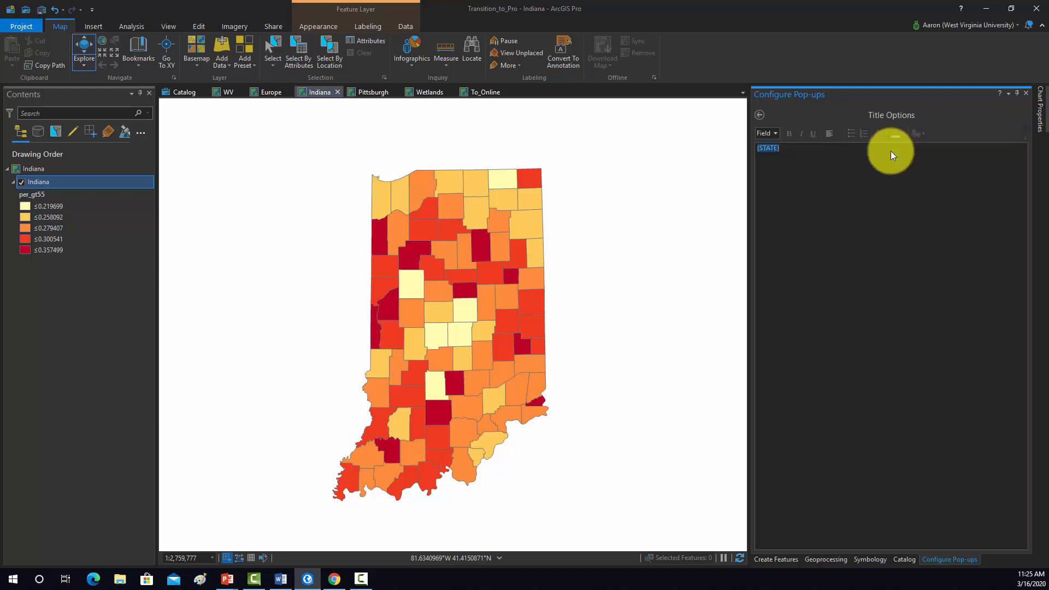
click(766, 134)
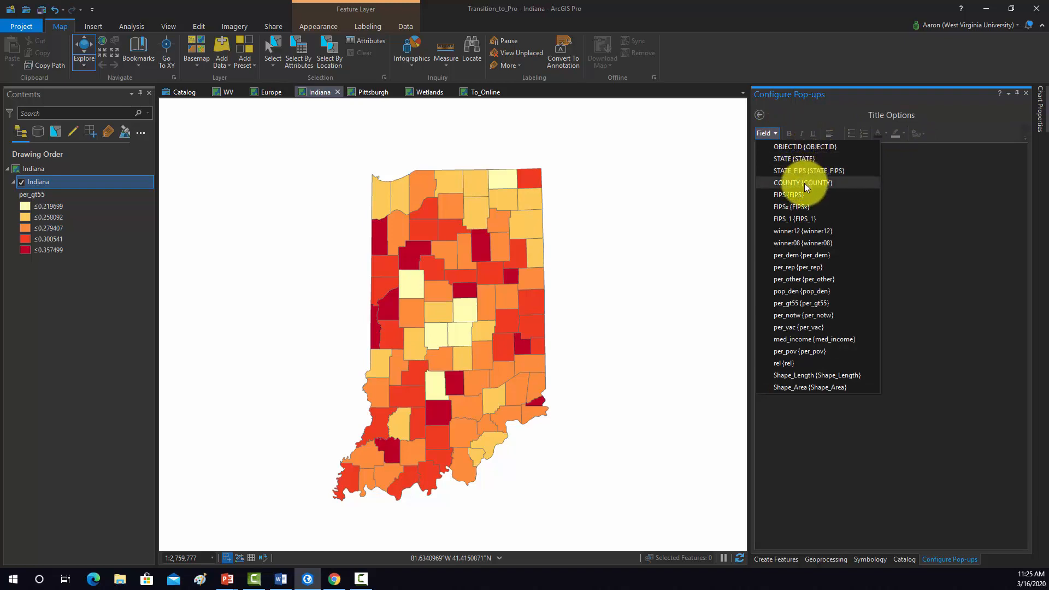
click(802, 182)
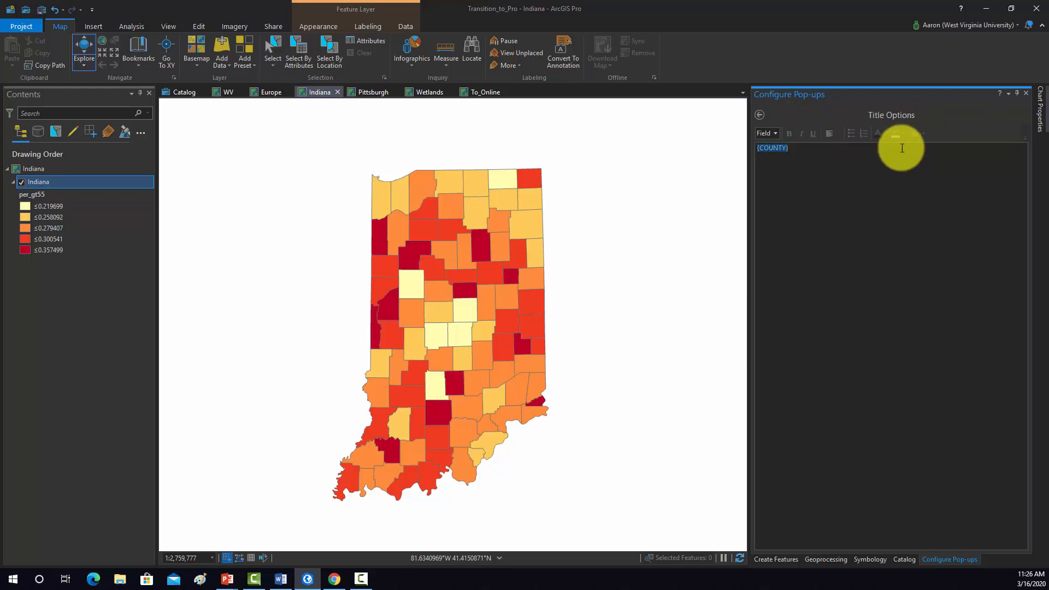
click(759, 114)
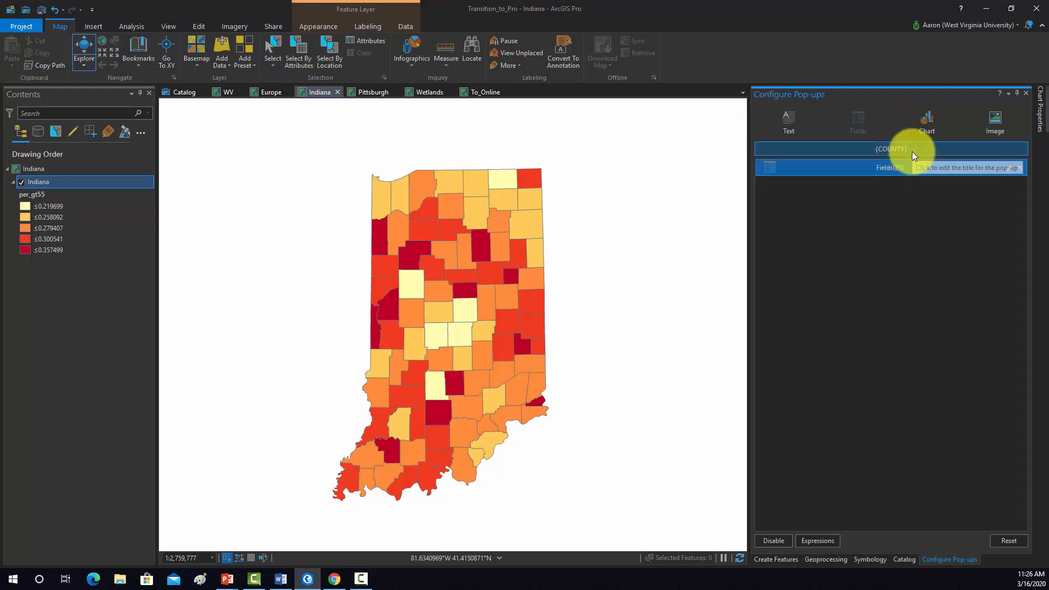
Step: Prefix the title with 'County: ' so it reads County: {COUNTY}
click(890, 148)
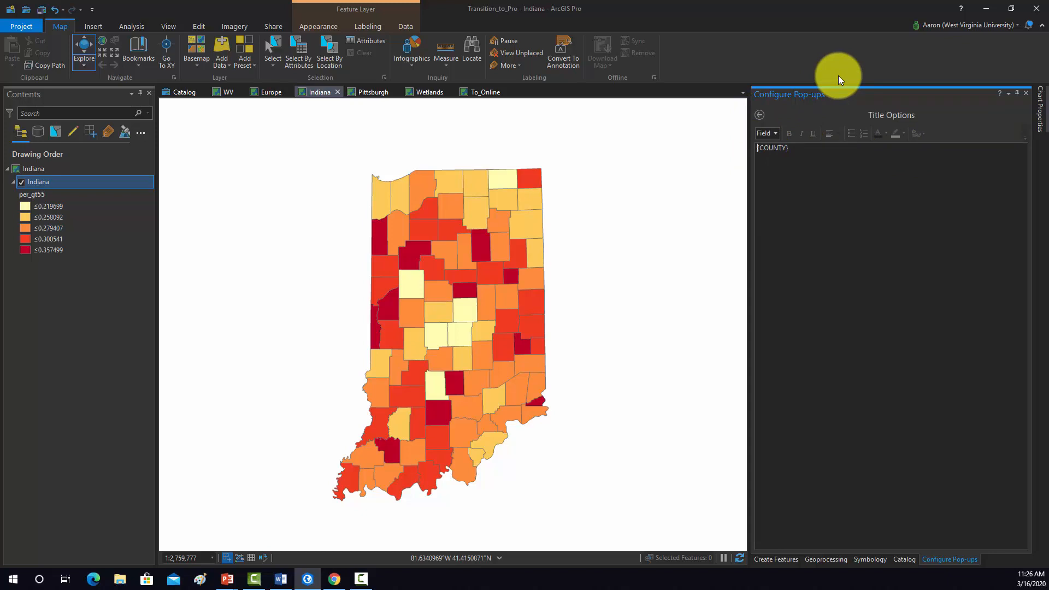
text(County:)
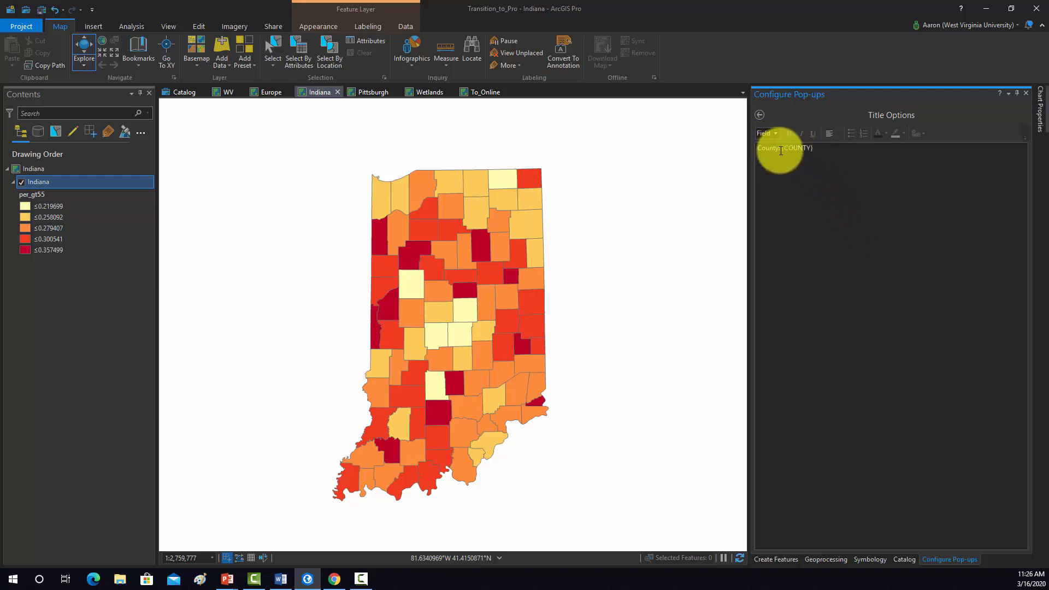
click(808, 148)
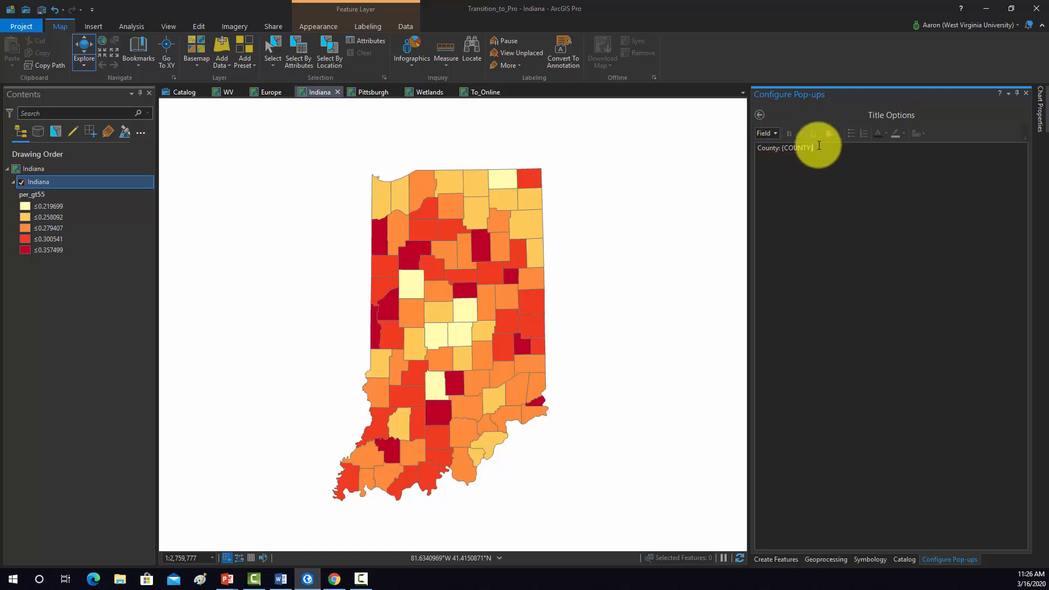
click(759, 114)
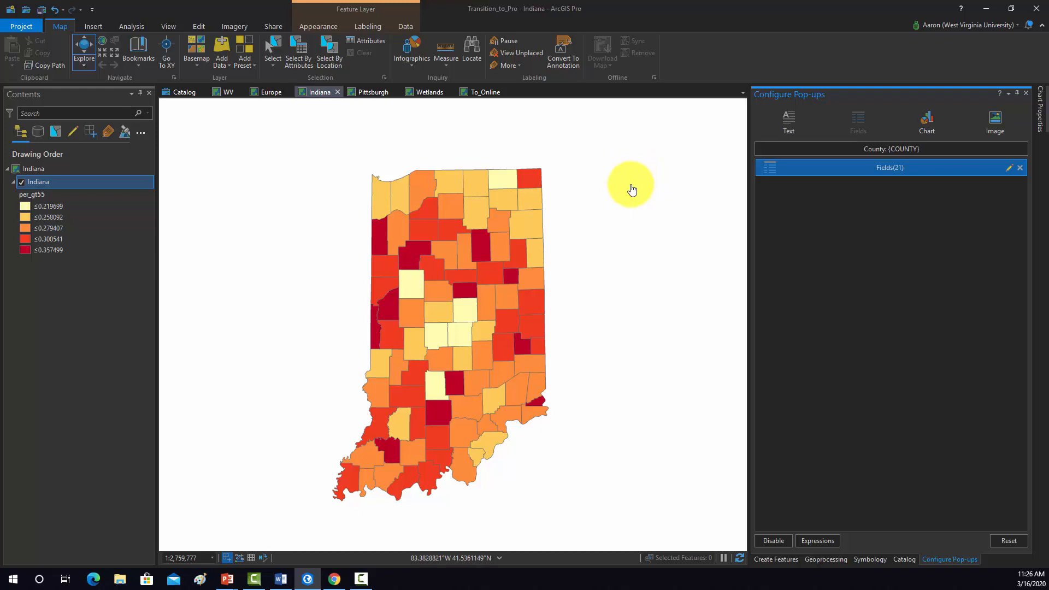
mouse_move(628, 203)
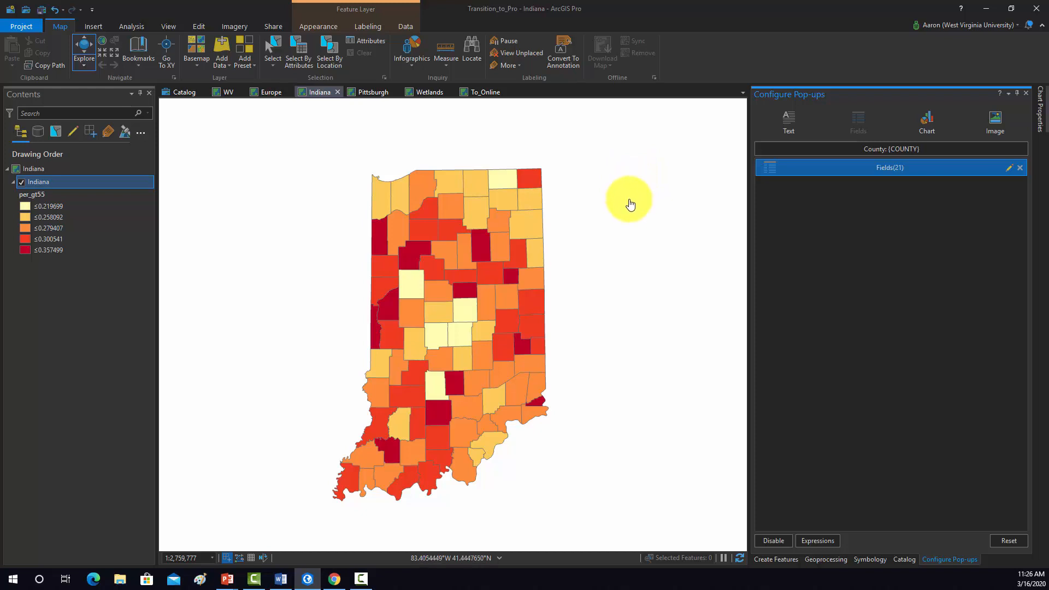
mouse_move(622, 214)
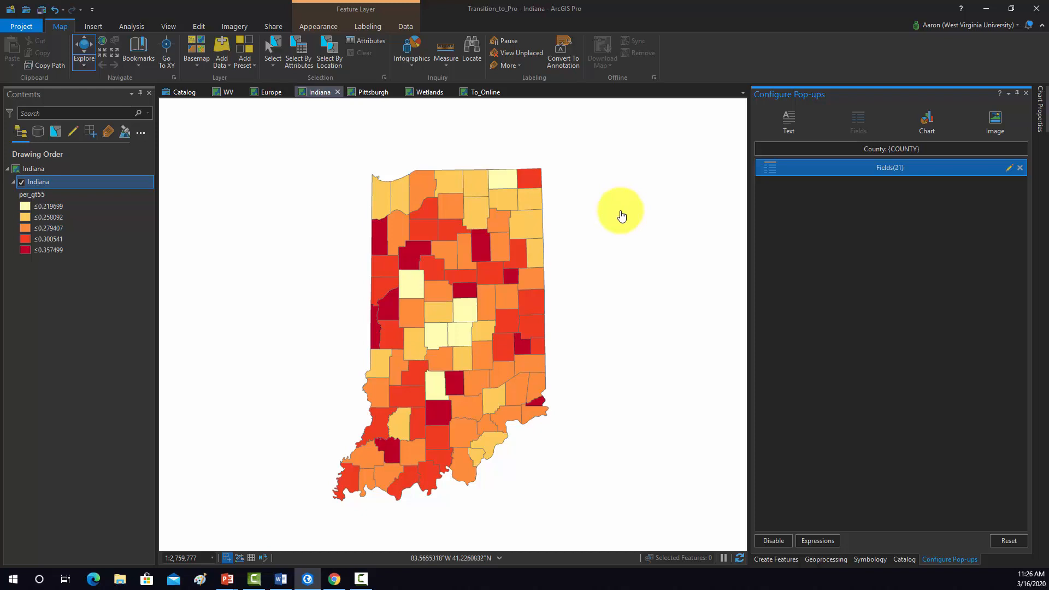
mouse_move(611, 227)
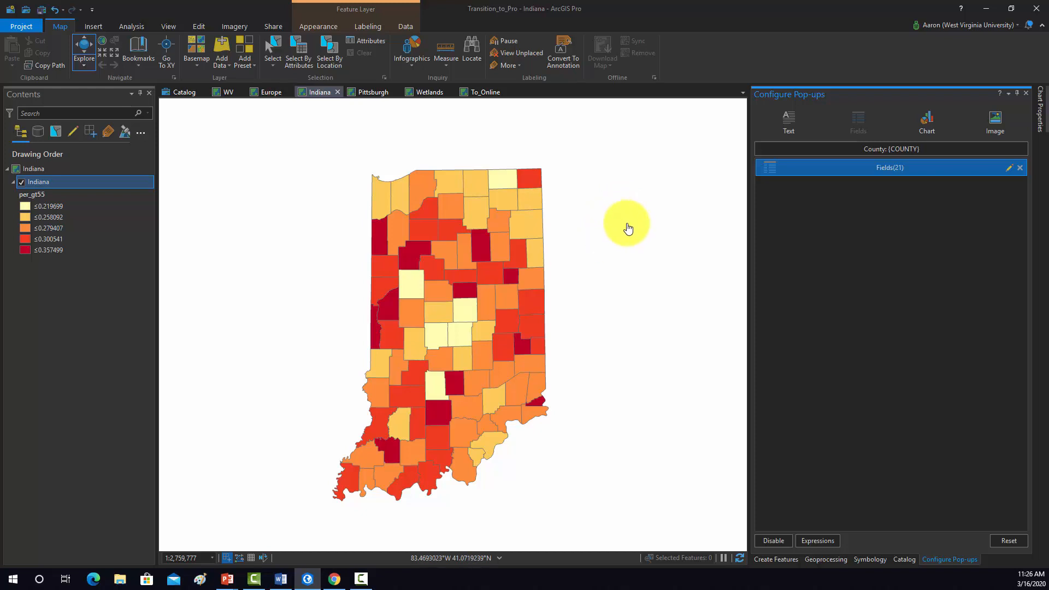
mouse_move(643, 242)
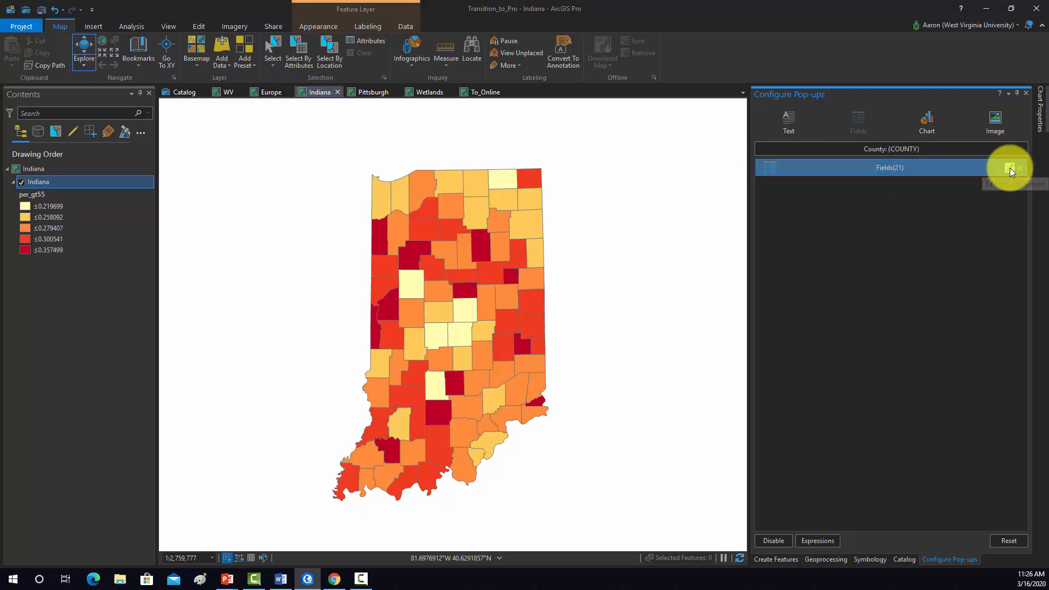
Step: Uncheck unwanted fields like per_dem and per_other, keeping FIPS, pop_den, per_gt55, med_income, per_pov
click(1009, 167)
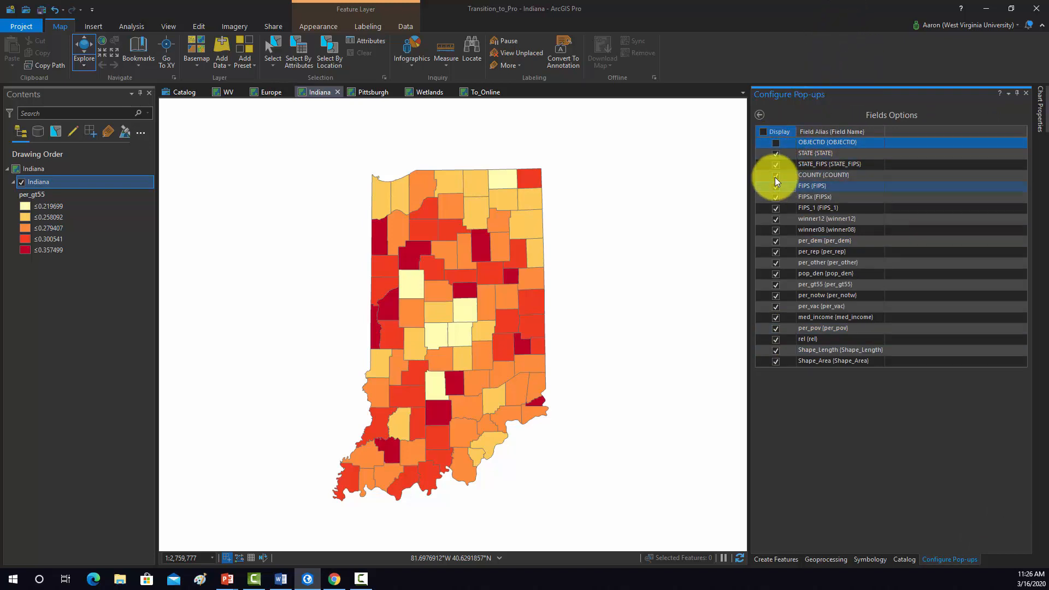
click(775, 164)
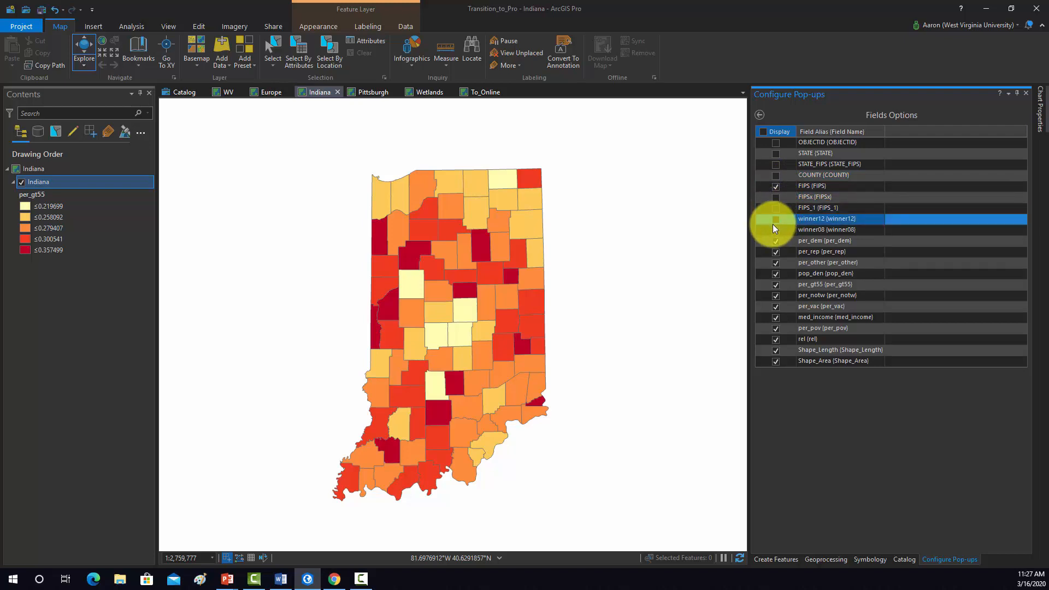
click(829, 229)
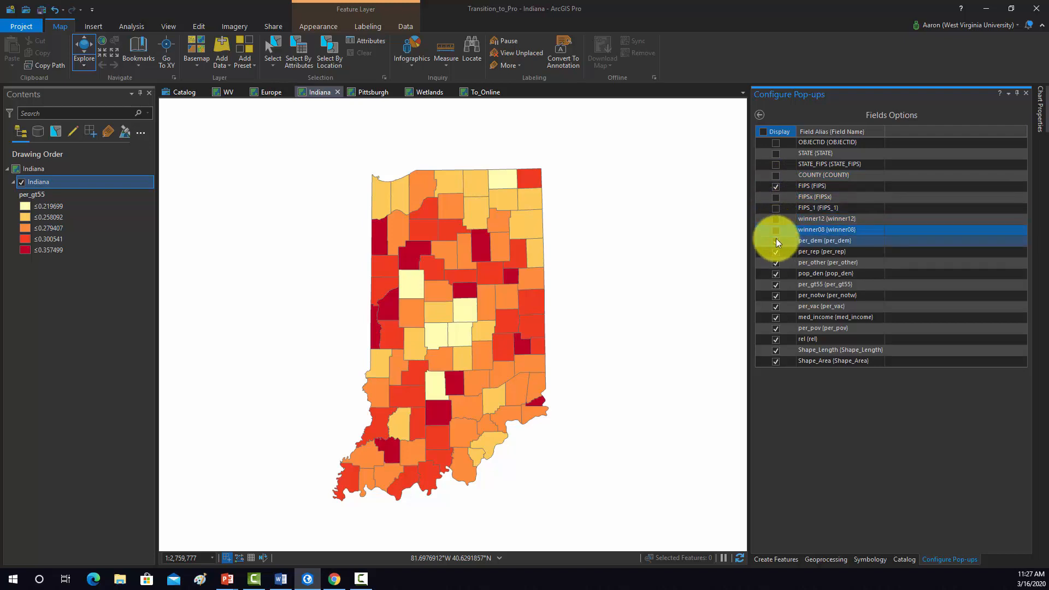
click(822, 251)
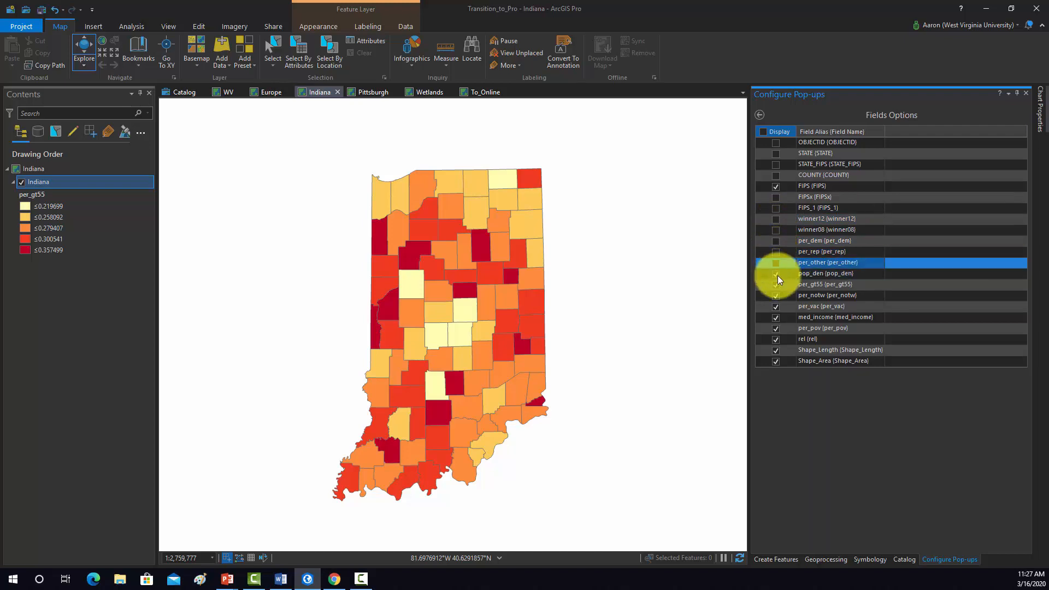
click(829, 273)
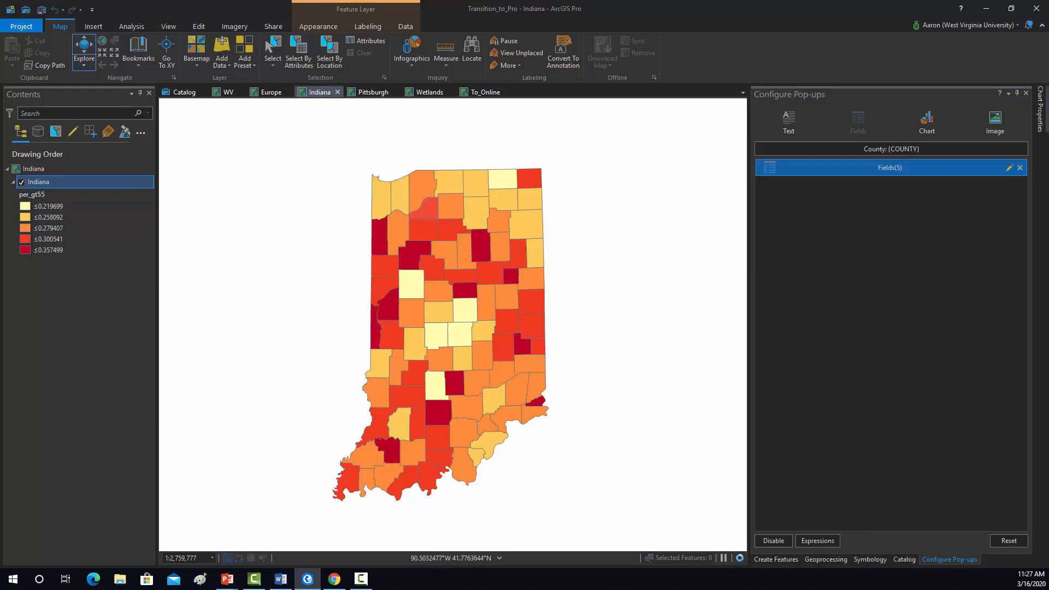
Step: Click Starke County on the map to show its five-field pop-up
click(450, 226)
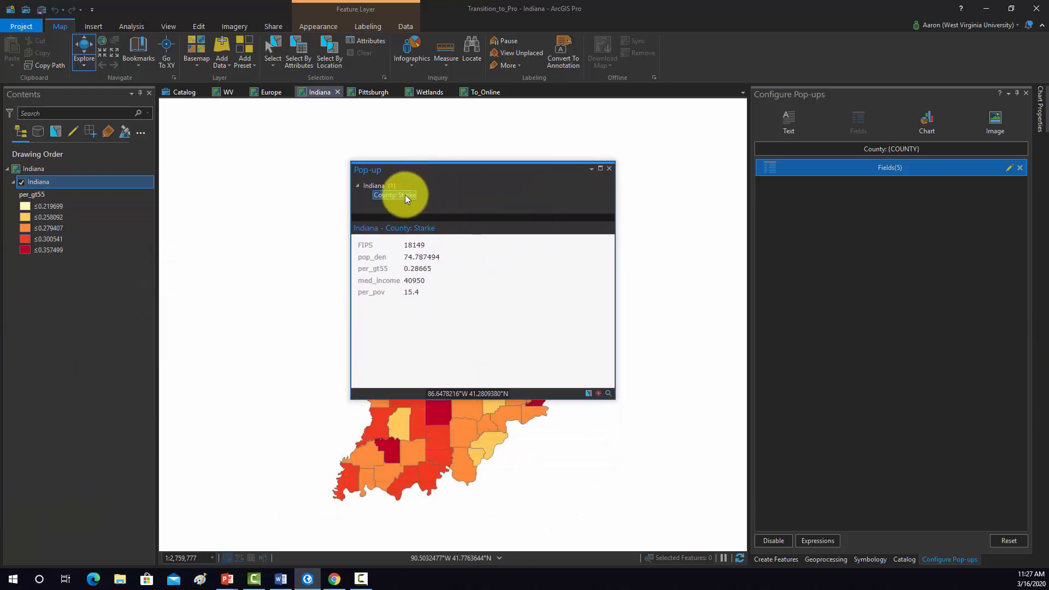
mouse_move(385, 212)
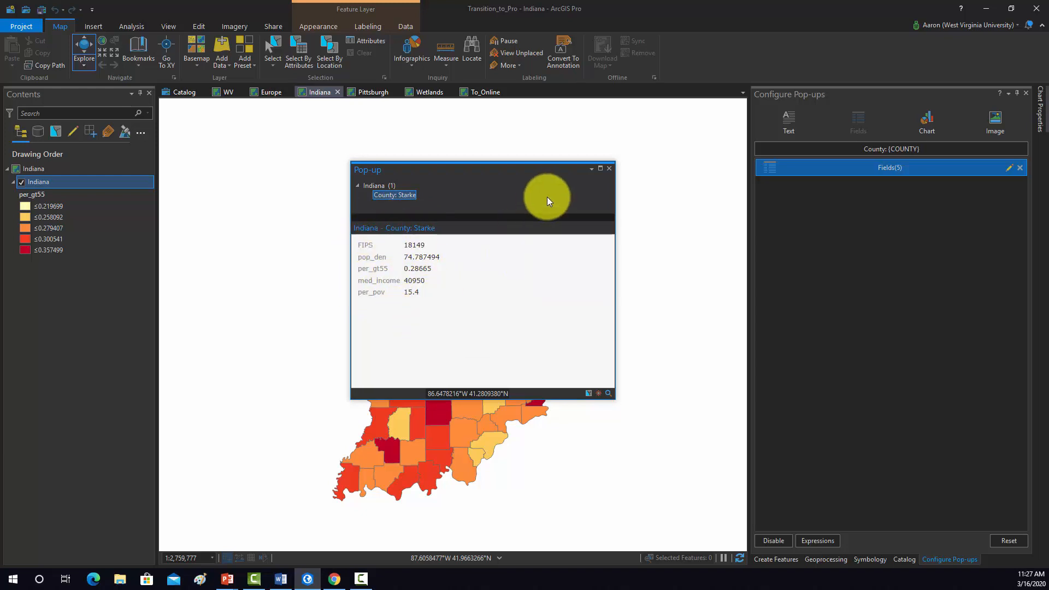
mouse_move(583, 275)
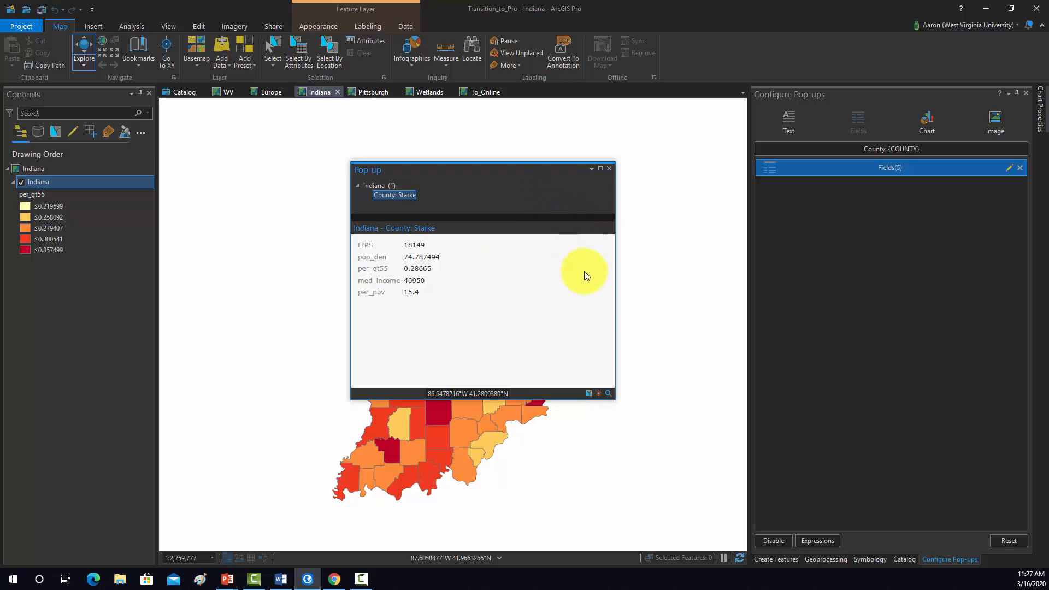
mouse_move(387, 258)
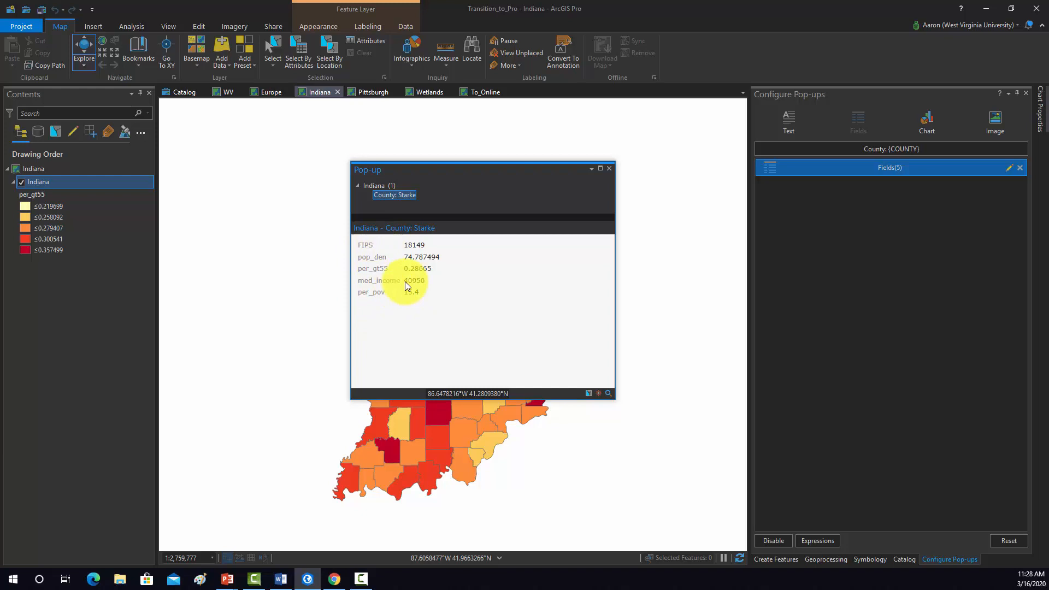
mouse_move(606, 179)
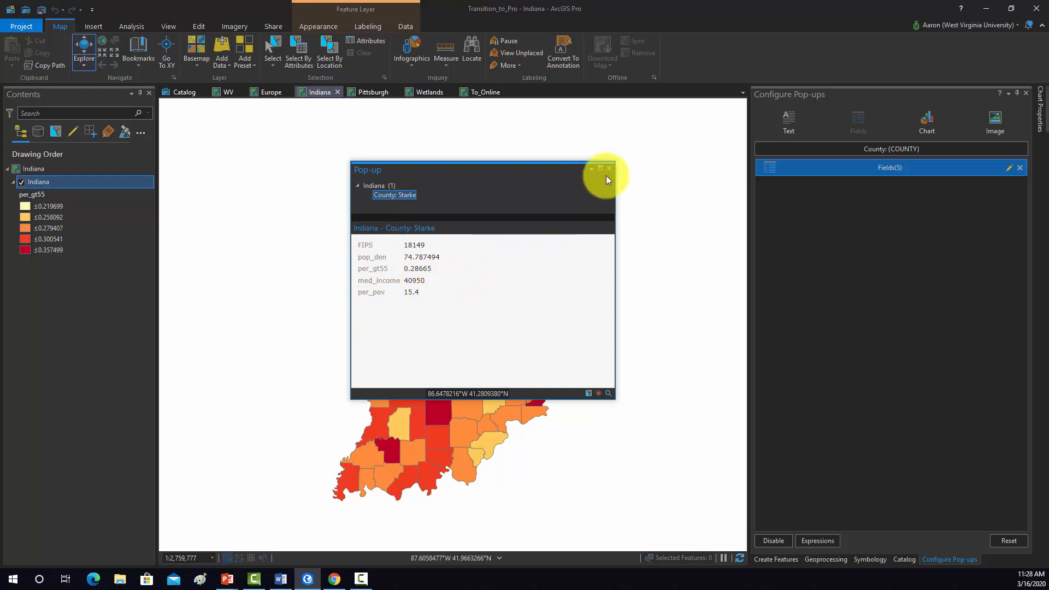
mouse_move(608, 170)
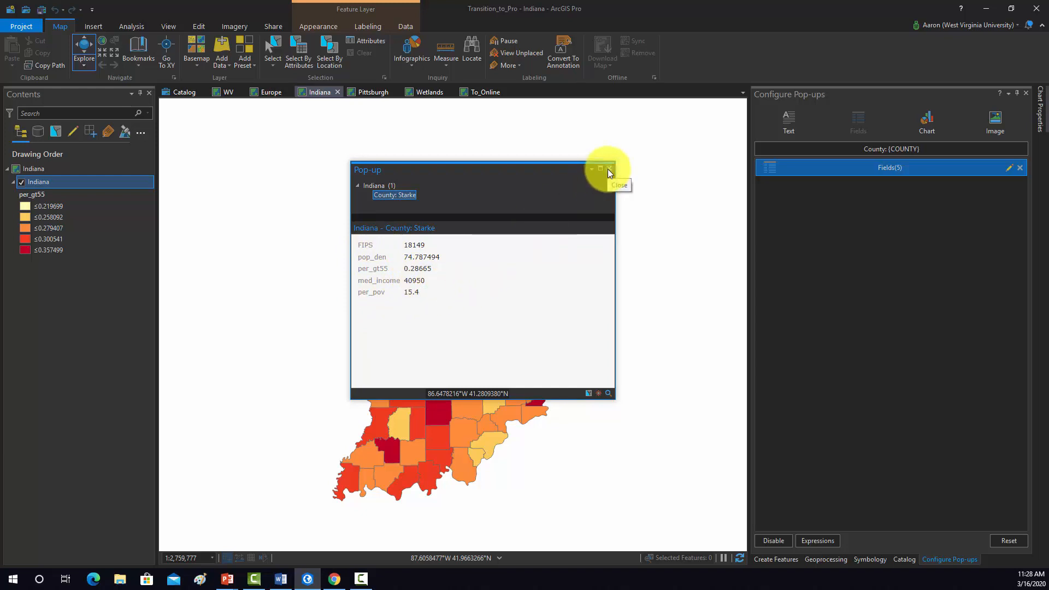
Step: Close the Starke County pop-up and compare field names with aliases in the field options
click(608, 168)
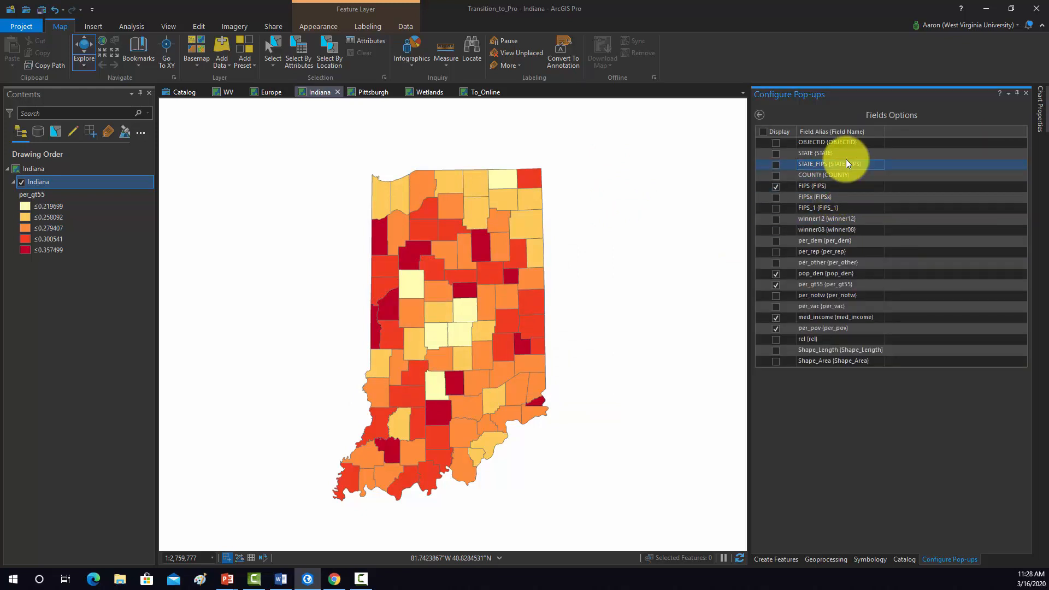
click(826, 142)
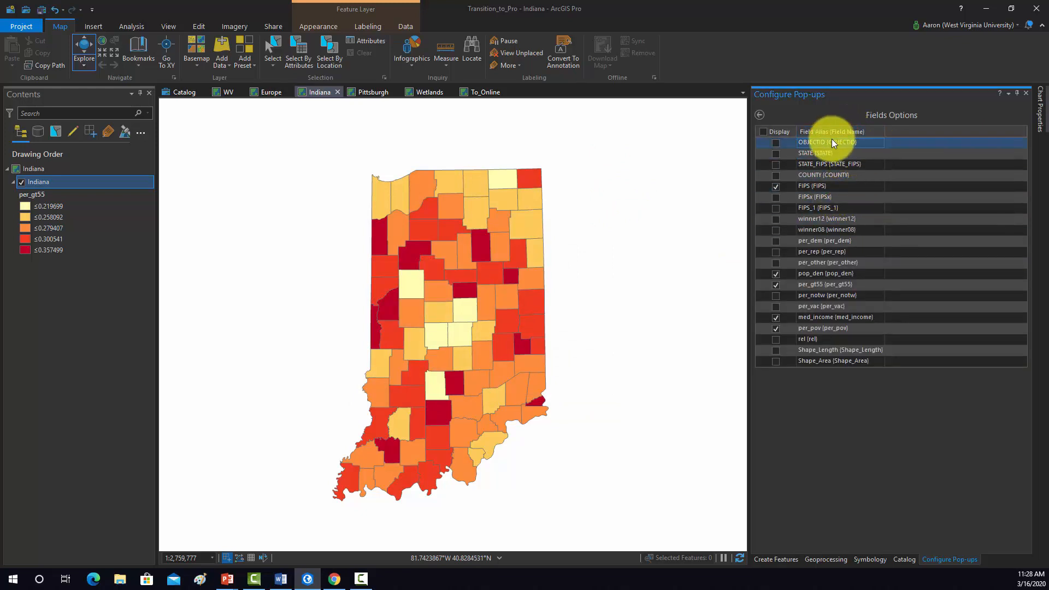
click(833, 175)
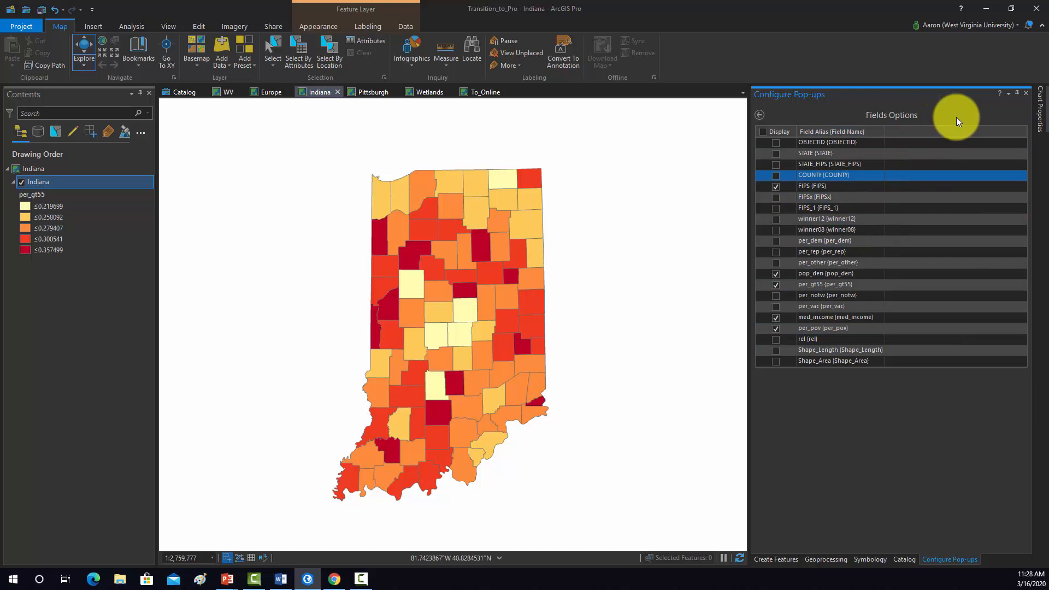
click(827, 142)
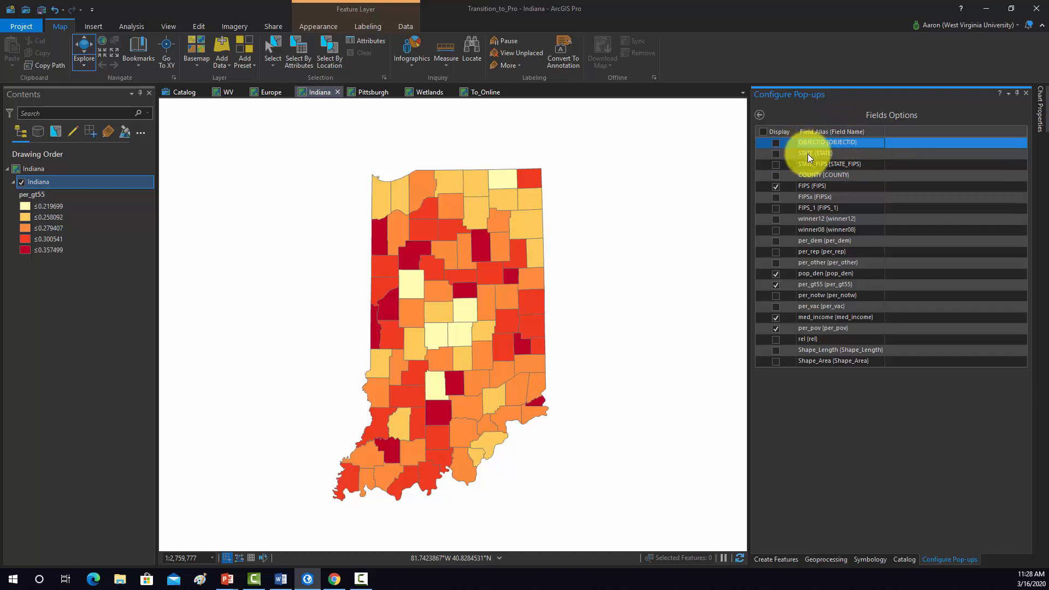
click(817, 208)
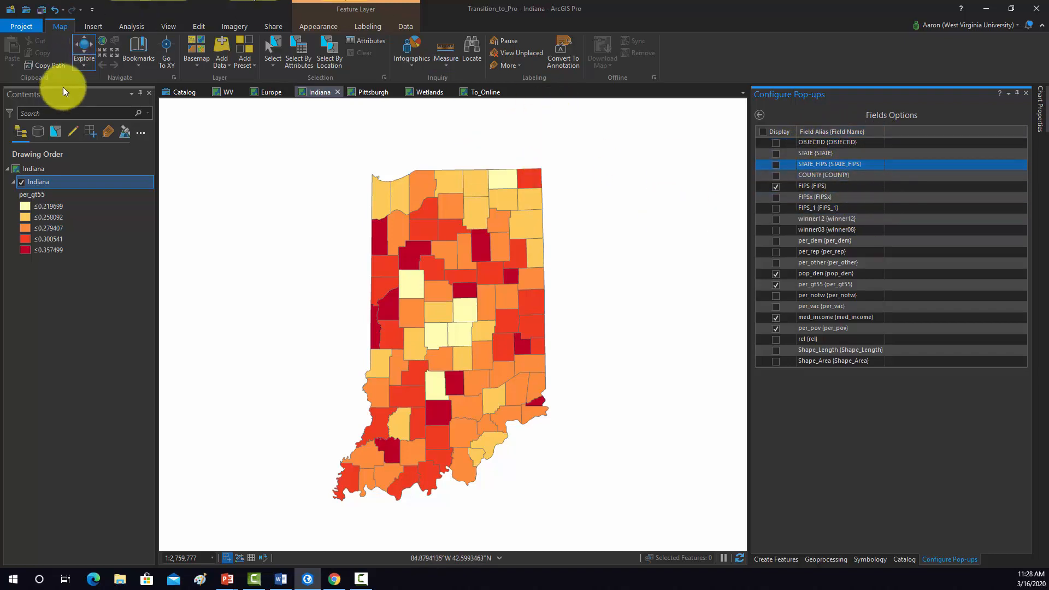
Step: Open the Indiana attribute table and its Fields design view
right_click(38, 181)
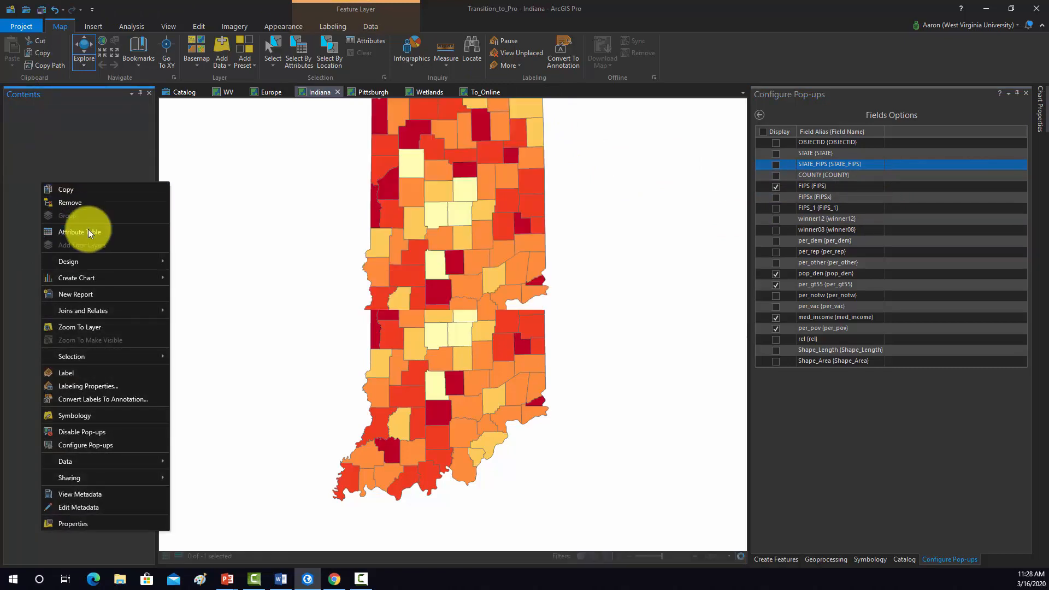
click(80, 231)
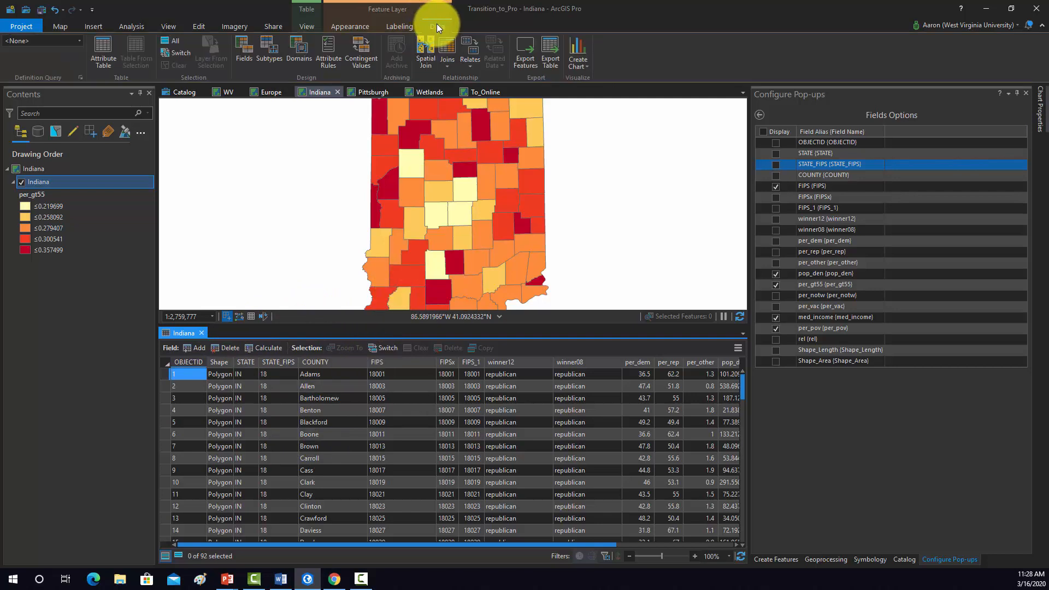
click(244, 50)
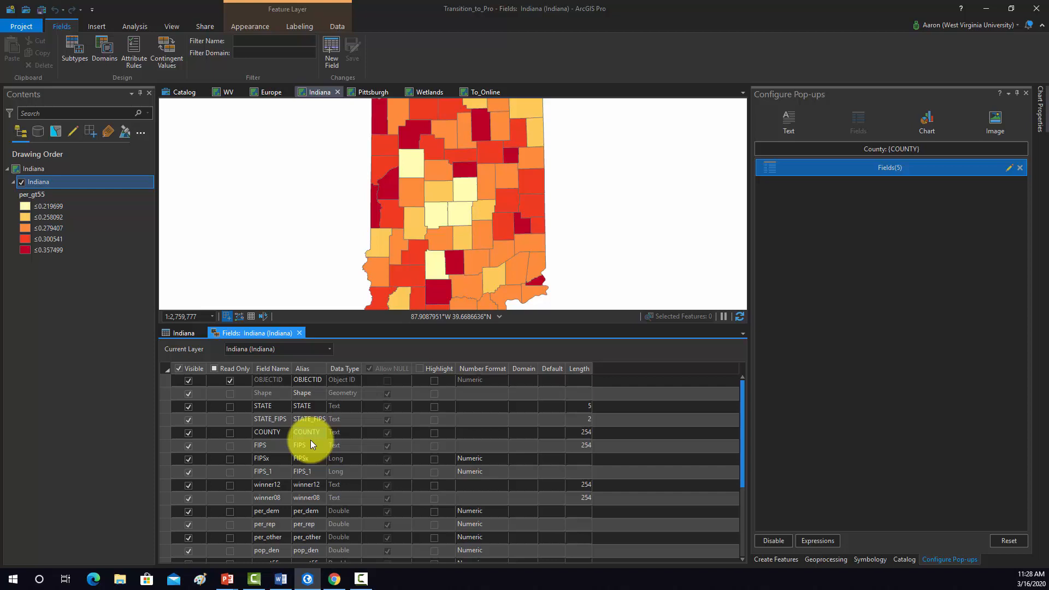
Step: Enter aliases Population Density, Percent Over 55, Meidan Income and Percen Poverty
scroll(down, 3)
text(Percent Over 55)
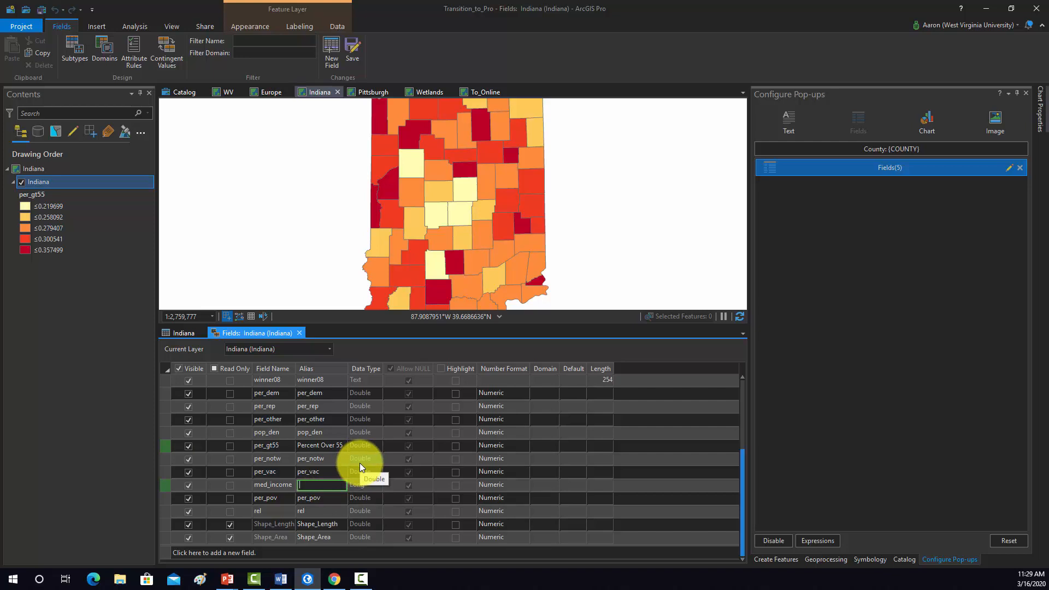
text(Meidan Income)
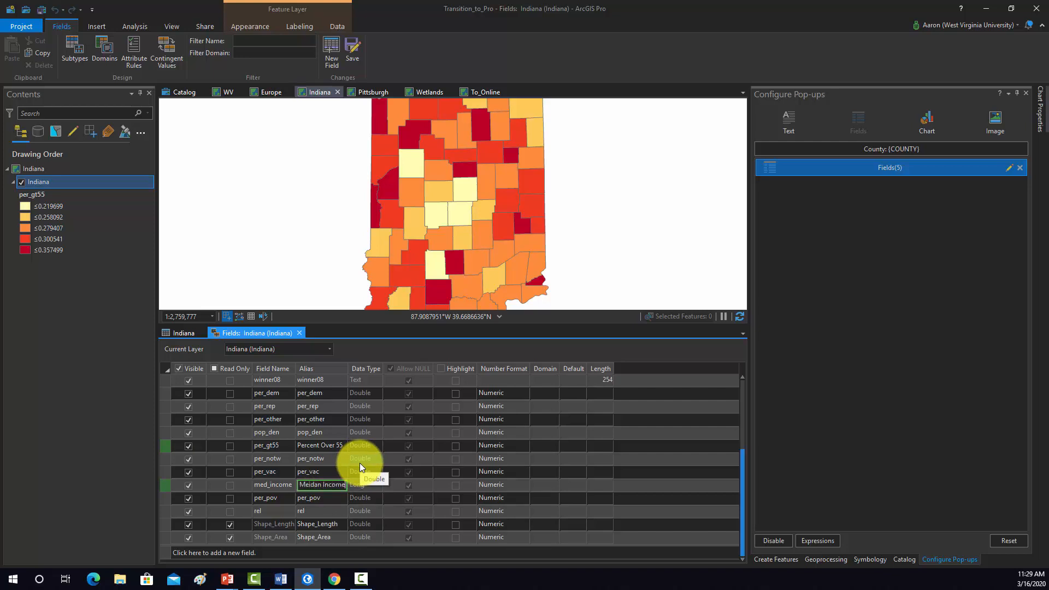
click(364, 484)
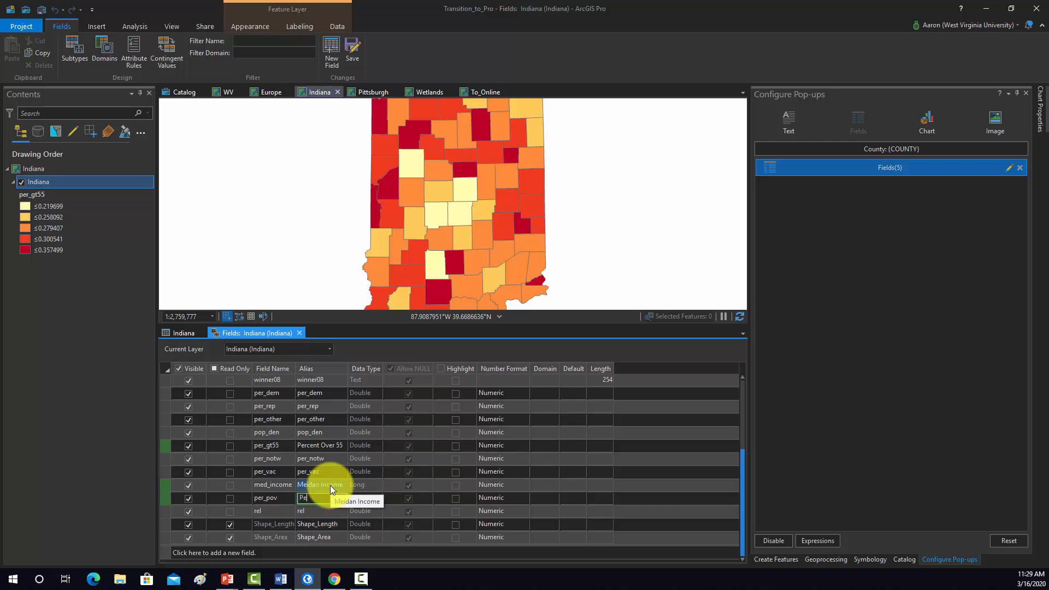
text(Percen Poverty)
click(322, 433)
text(Population Density)
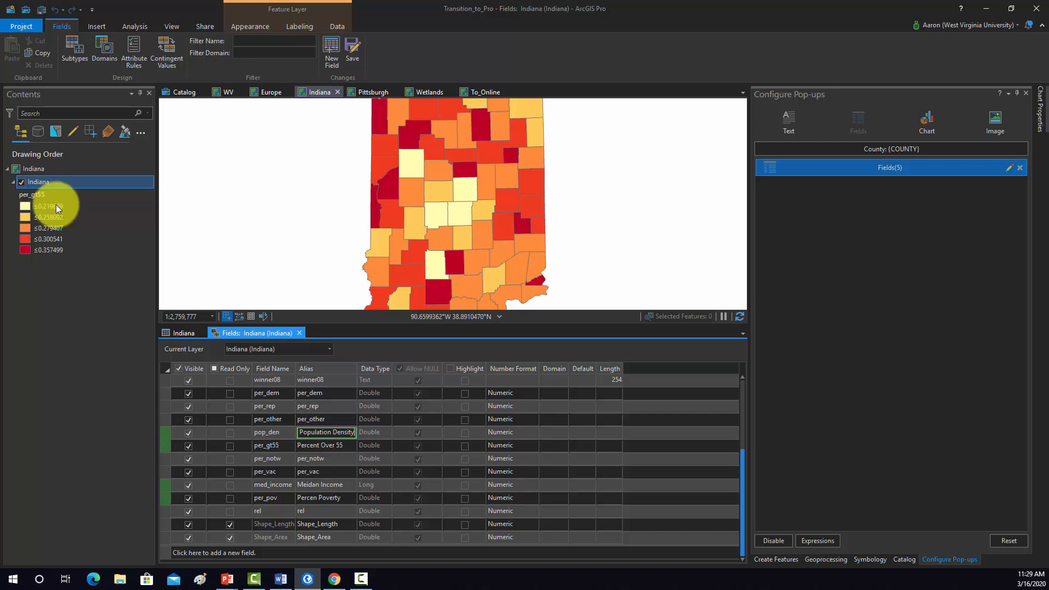
click(351, 47)
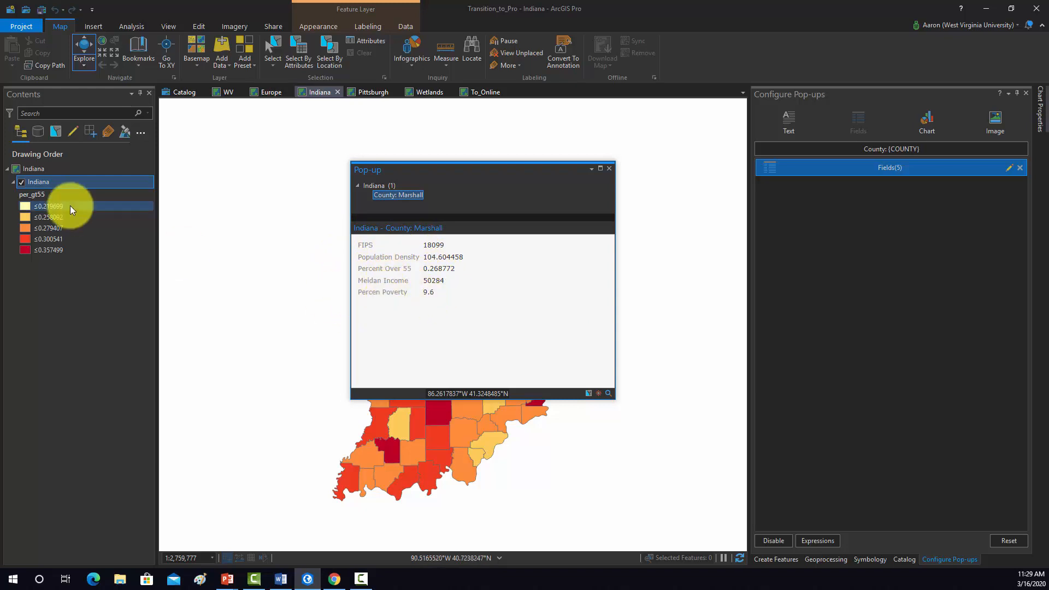
Step: Reopen the Indiana table, correct the aliases to Median Income and Percent Poverty, and close Fields
right_click(38, 181)
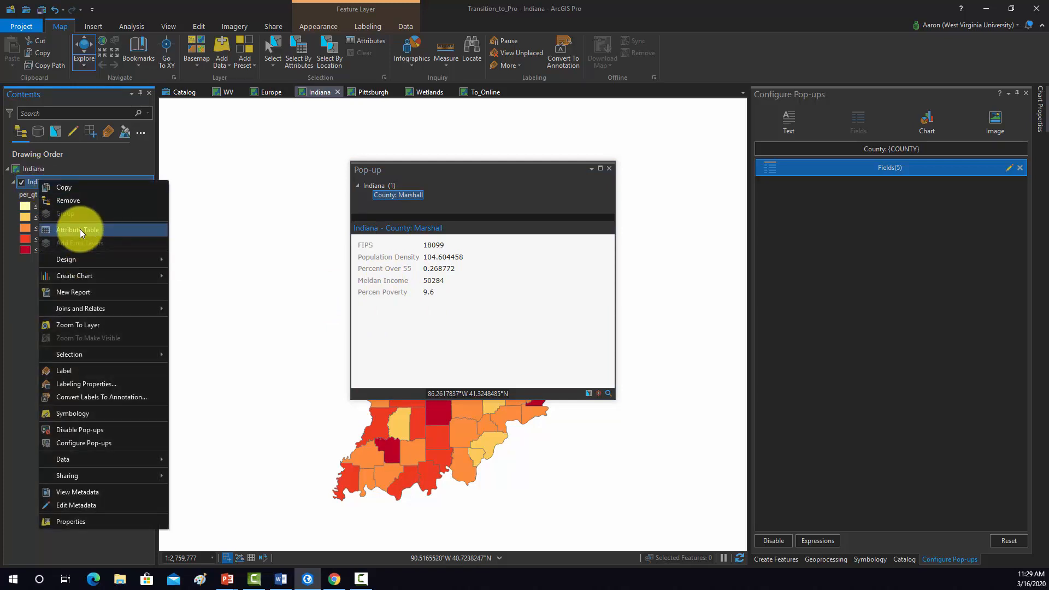
click(78, 229)
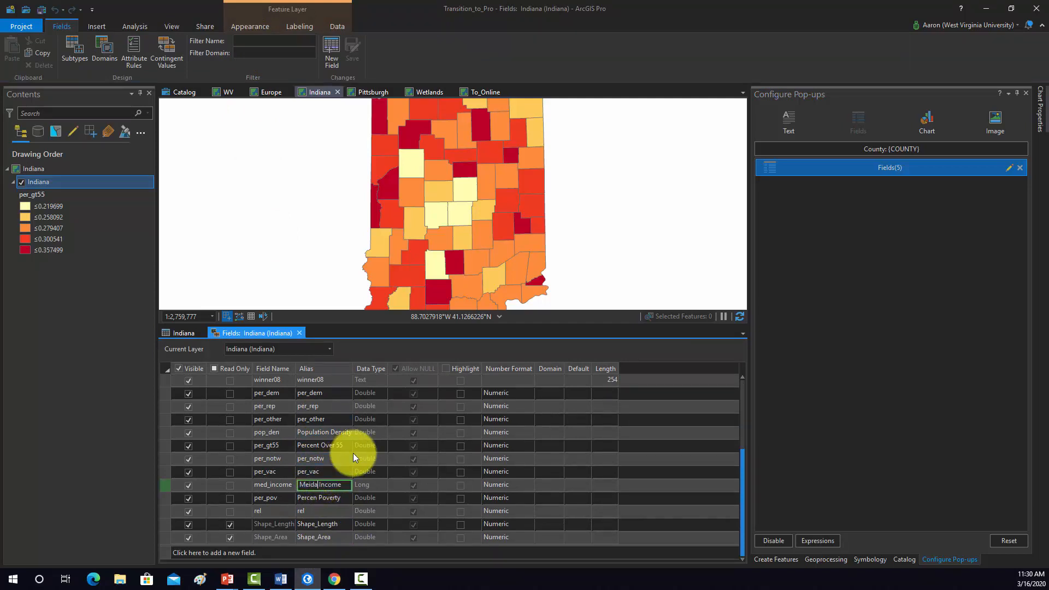
text(Media Income)
click(324, 497)
text(t)
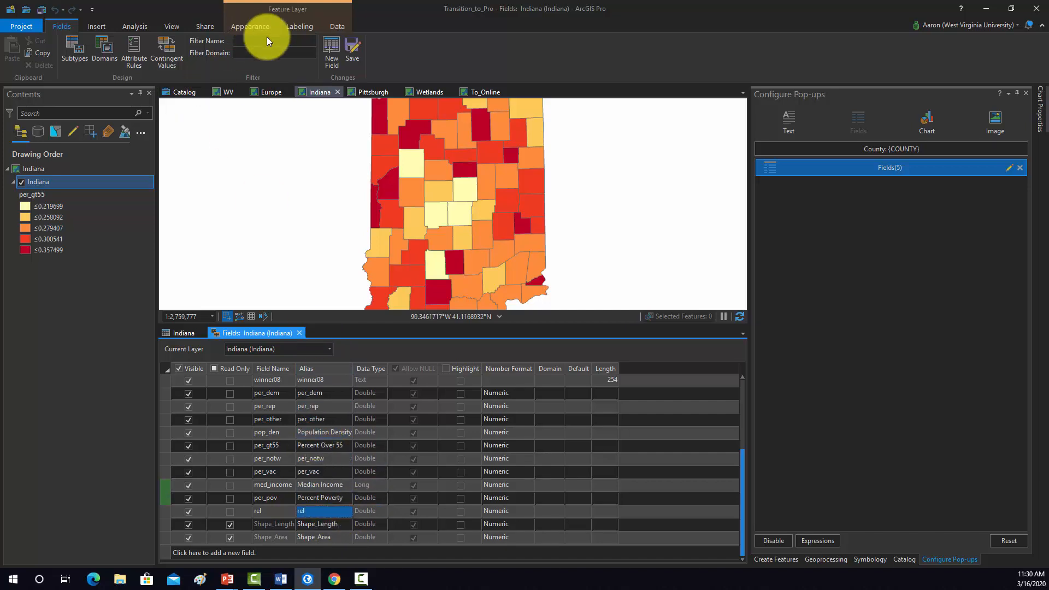
click(351, 50)
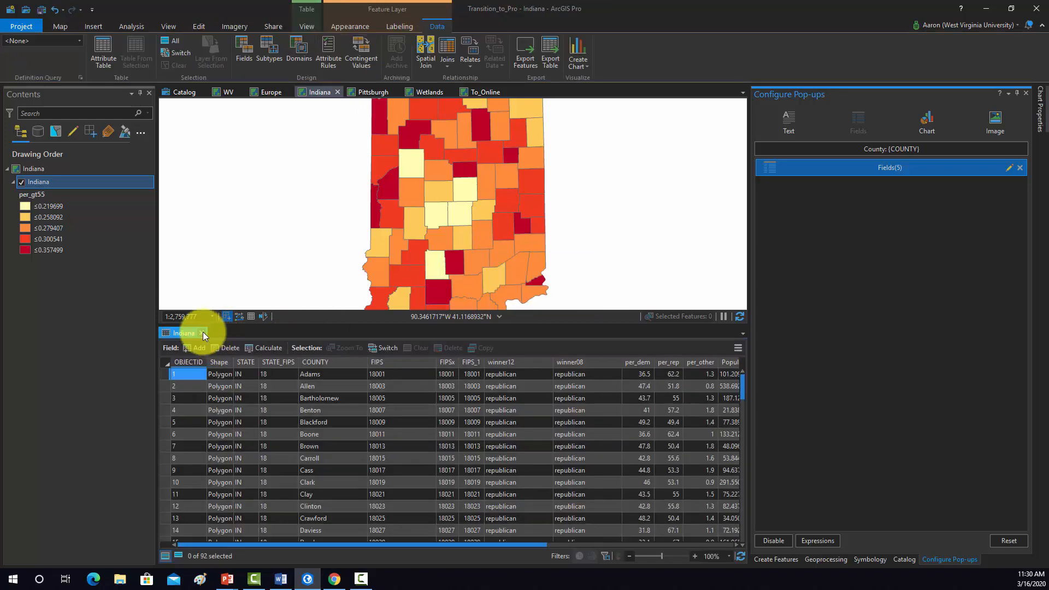
Step: Close the attribute table and dismiss the Pulaski County pop-up showing the corrected aliases
click(428, 231)
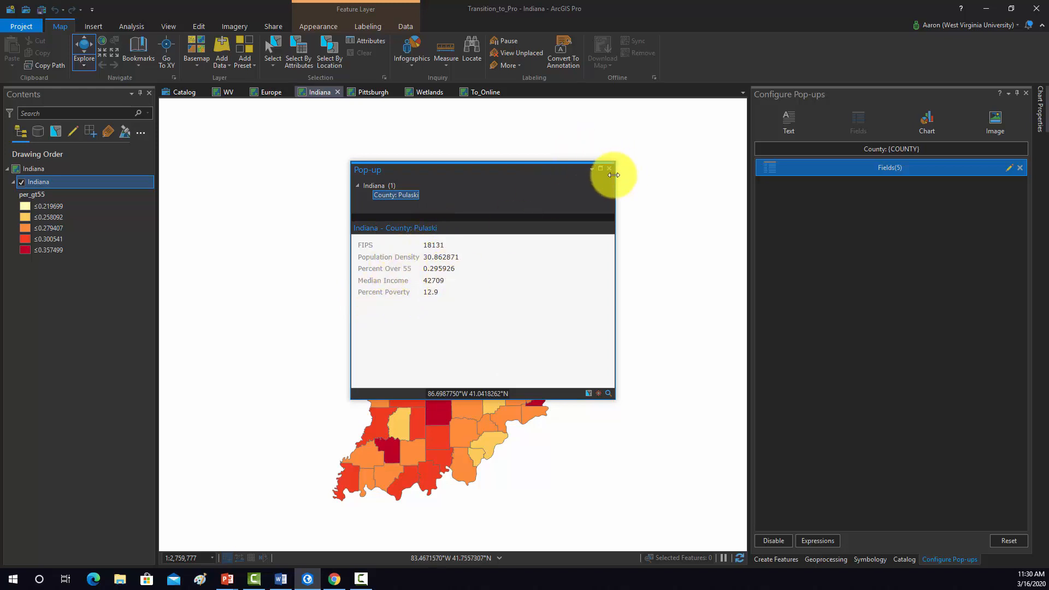
click(608, 167)
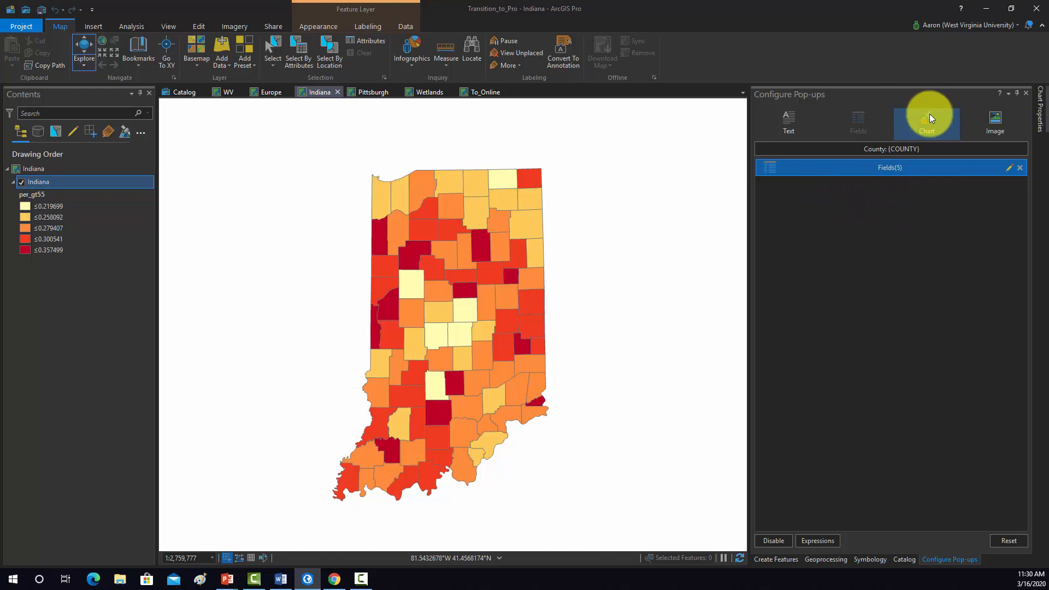
Step: Add a pie chart titled 'Voting Results' showing per_dem, per_rep and per_other
click(927, 120)
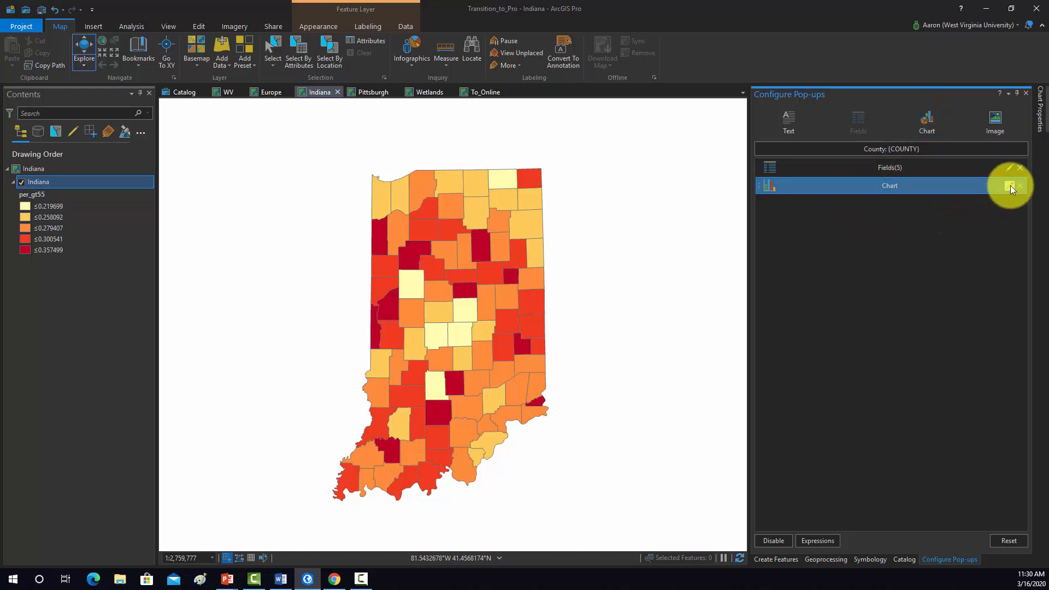
click(1012, 185)
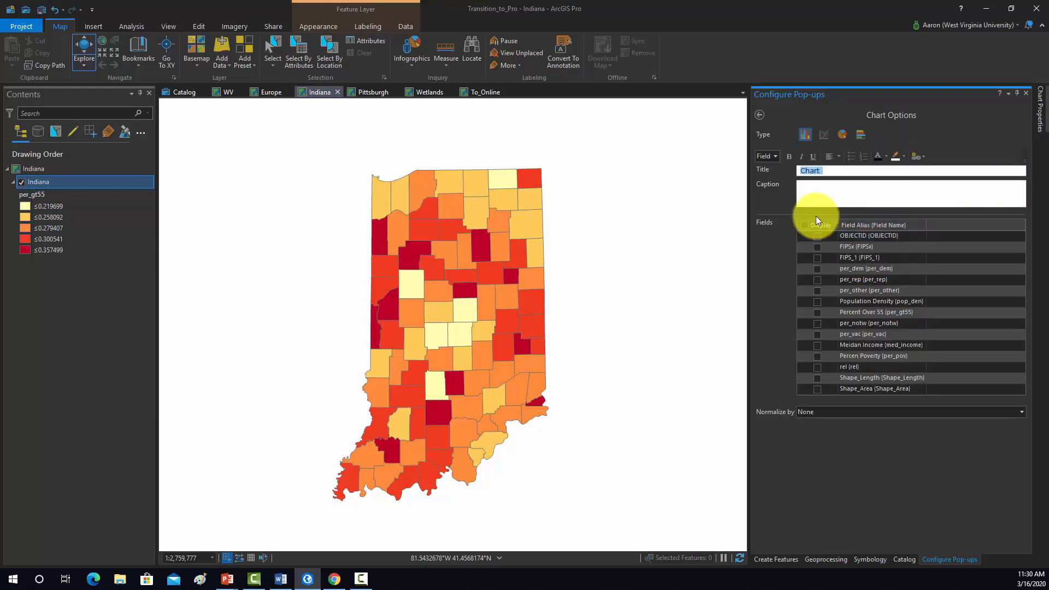
text(Voting)
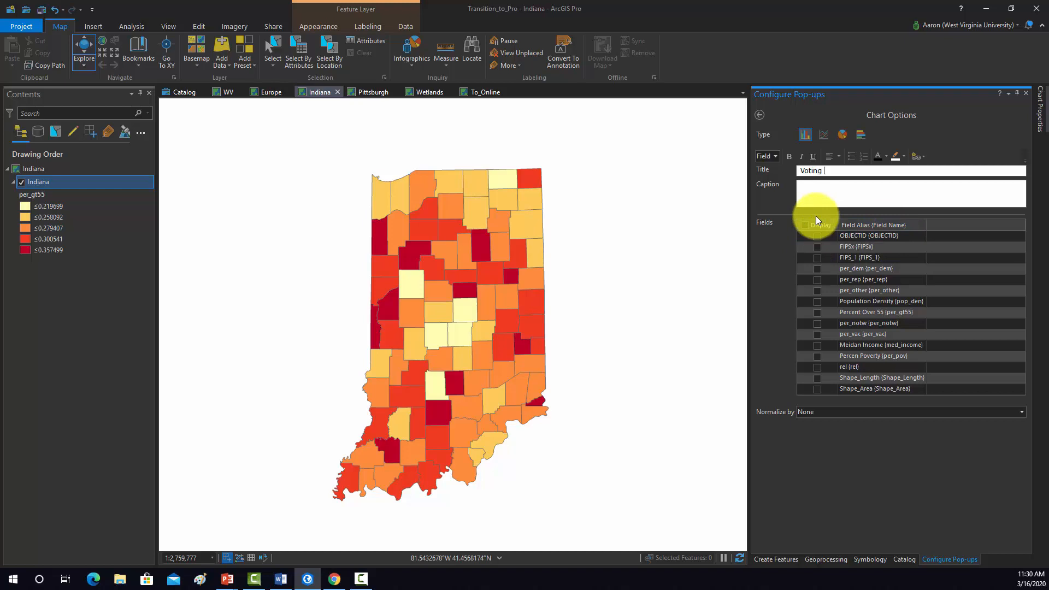
text(Results)
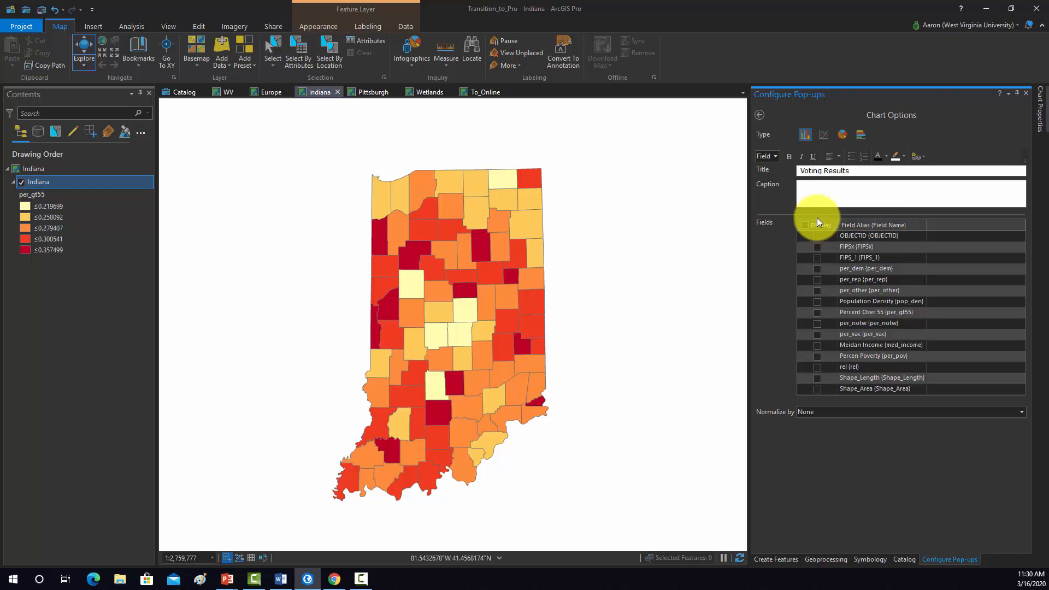
click(870, 366)
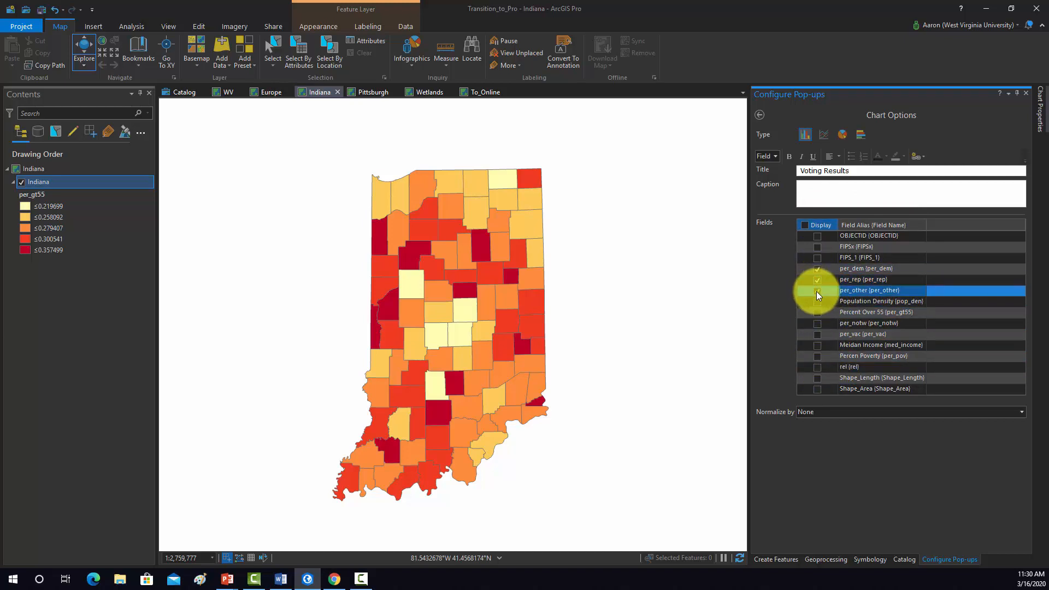
click(817, 290)
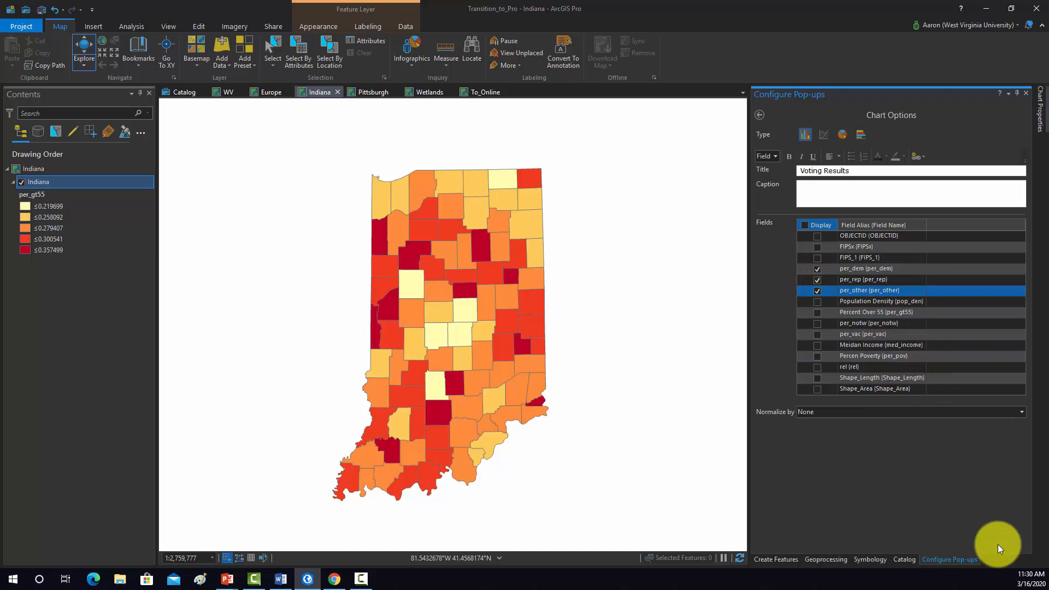
mouse_move(952, 426)
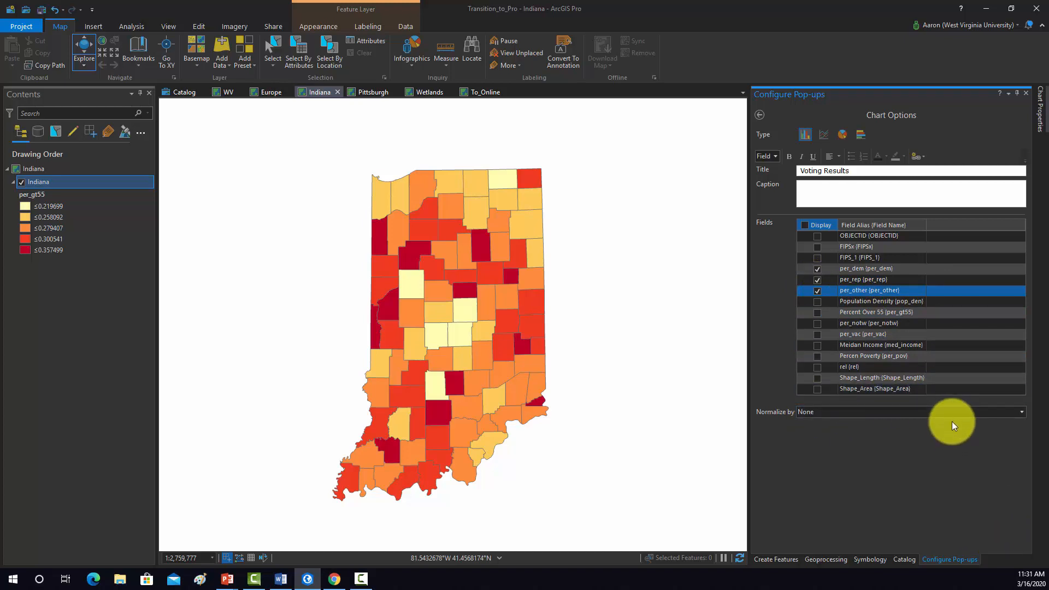
mouse_move(831, 74)
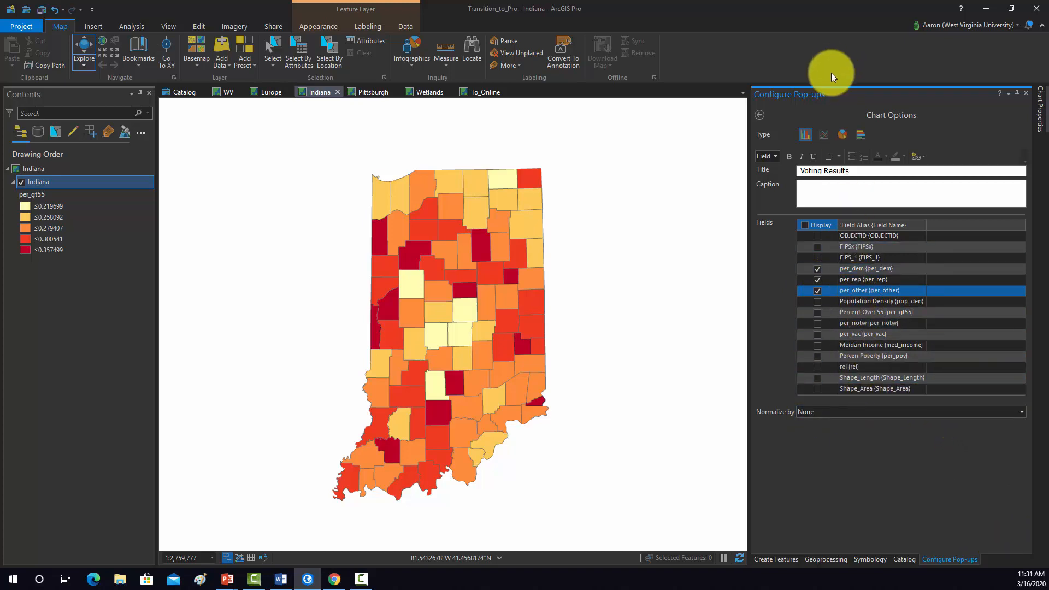
mouse_move(842, 138)
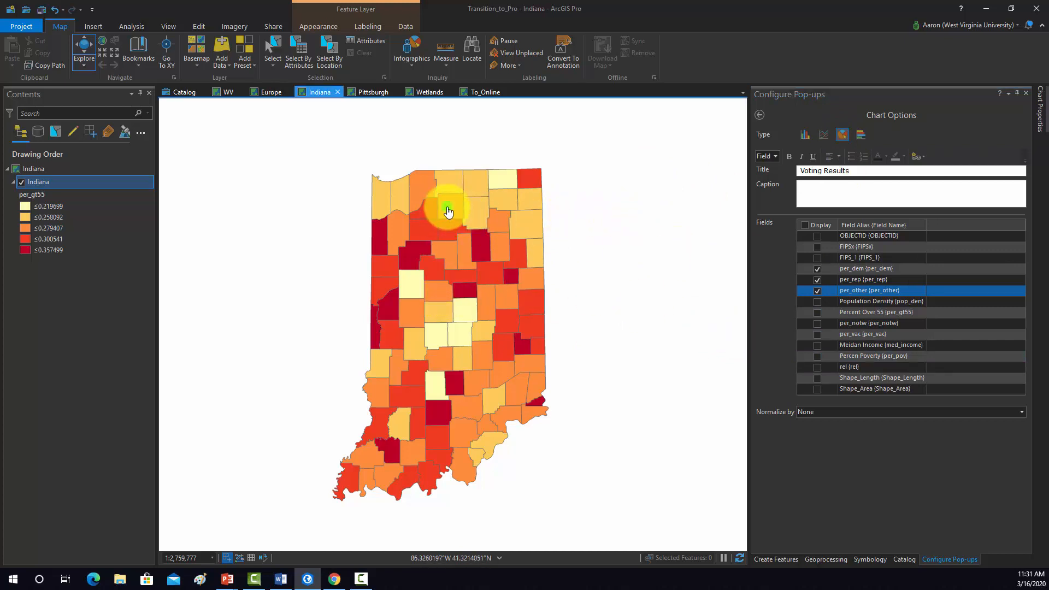
Step: Preview Marshall county's pop-up, re-tick a chart field, then view Tippecanoe county's pop-up
click(448, 208)
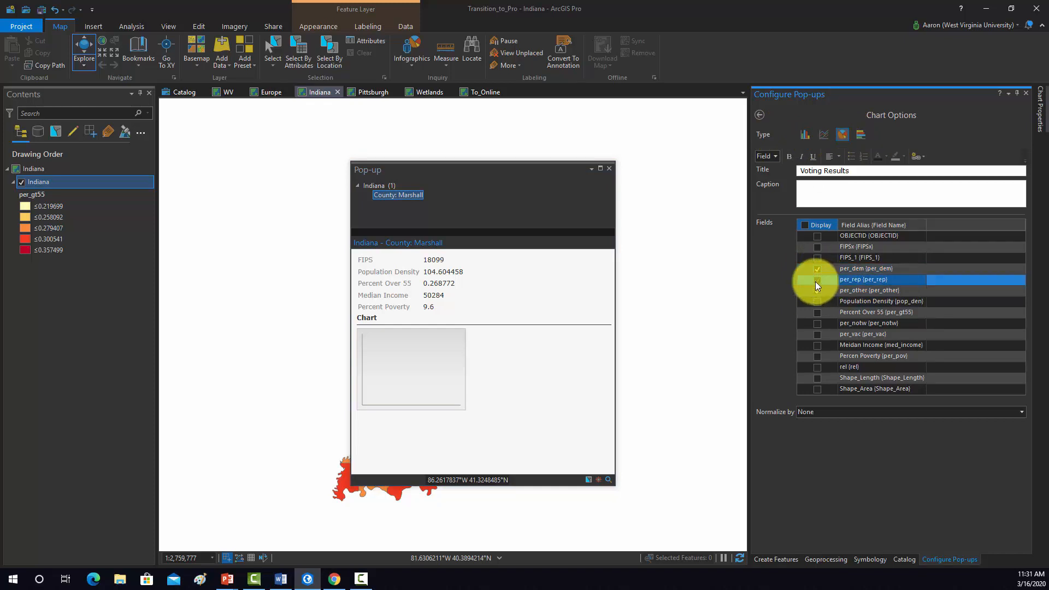
click(817, 280)
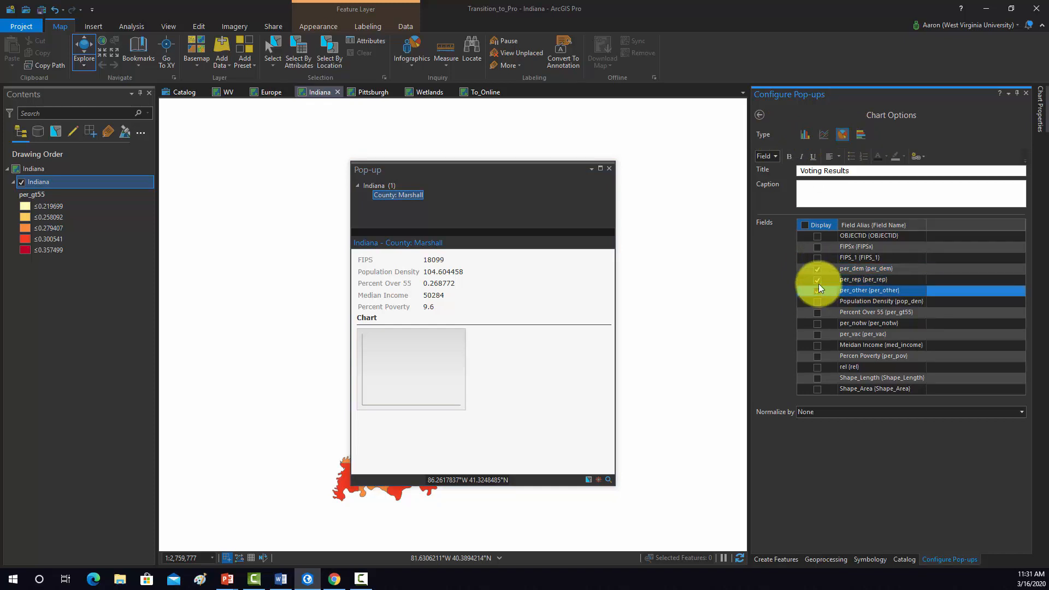
click(759, 114)
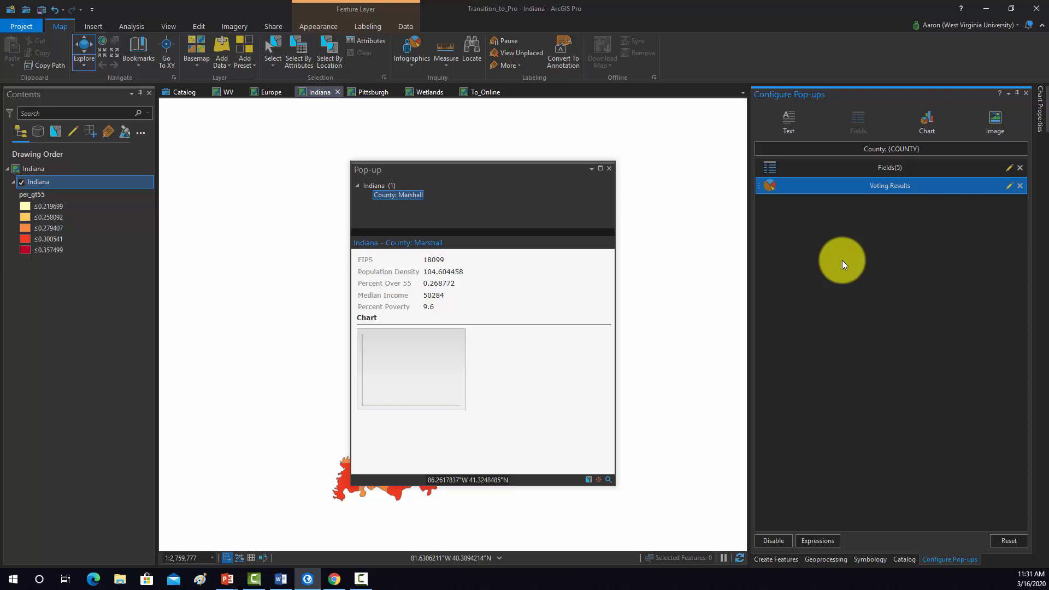
click(608, 167)
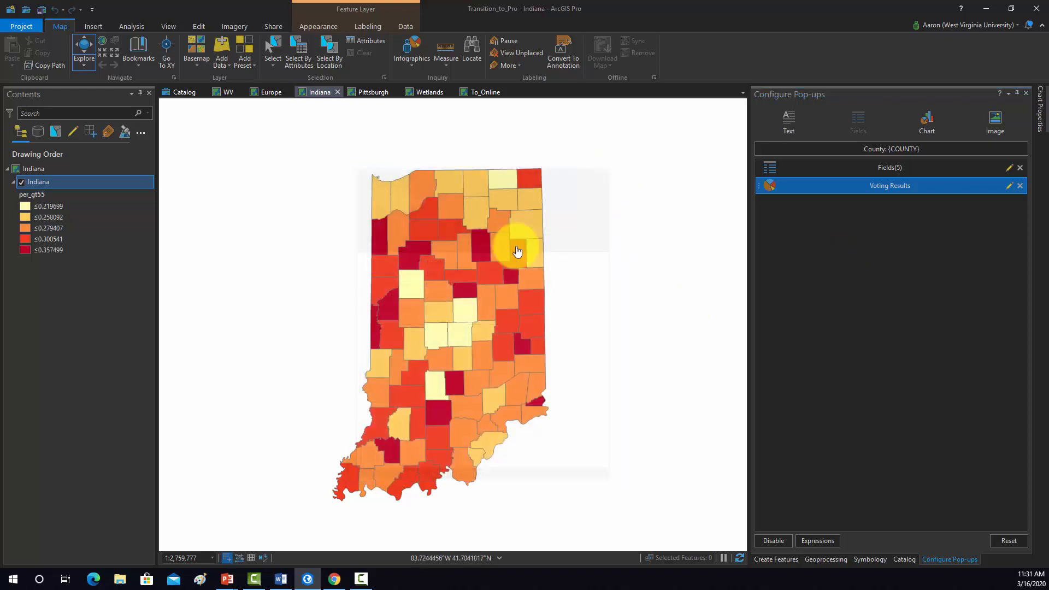
click(517, 250)
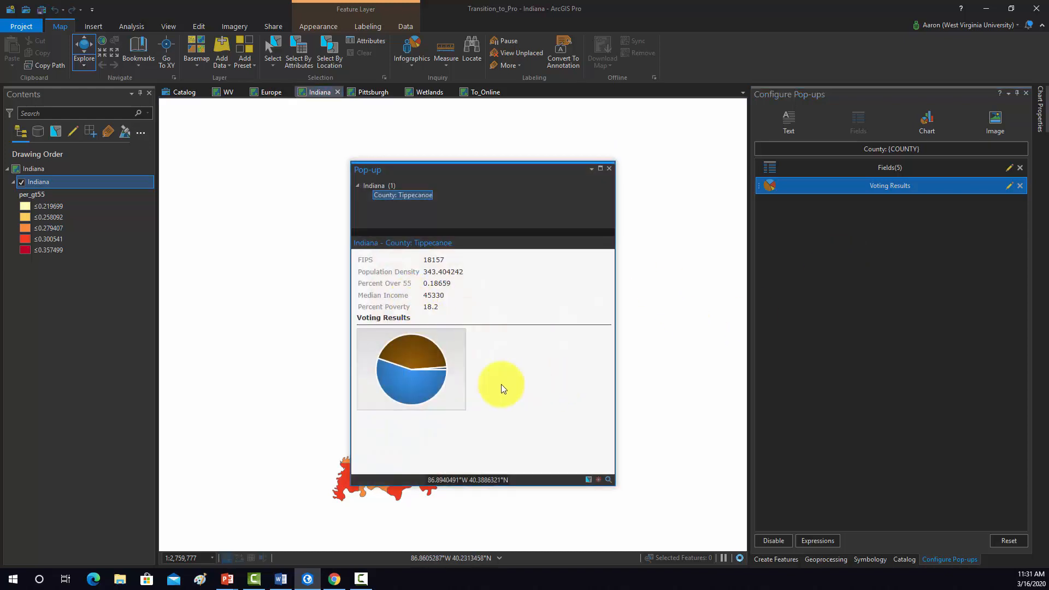
mouse_move(508, 429)
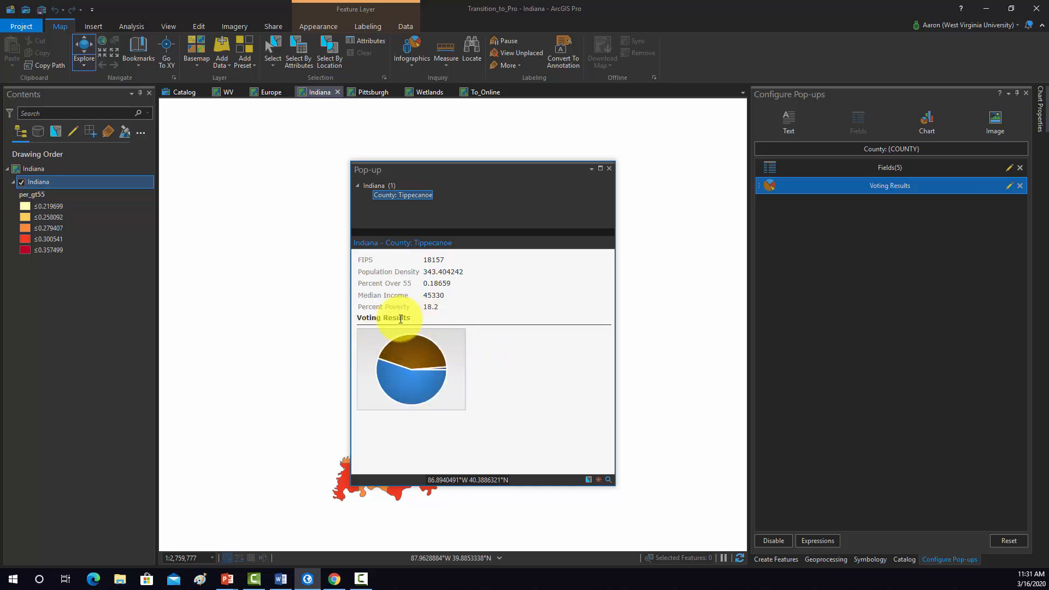
mouse_move(458, 352)
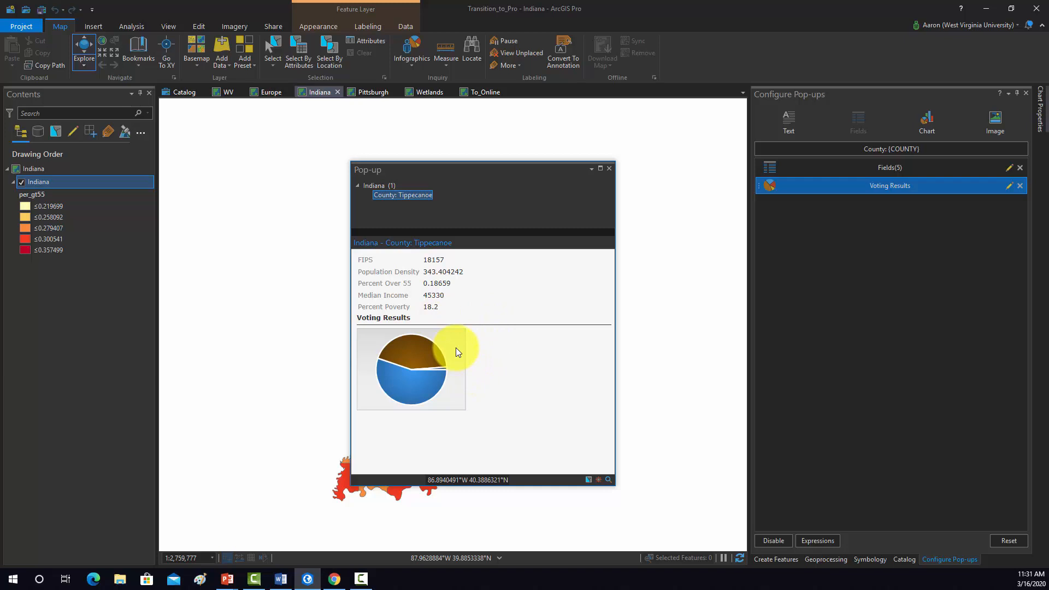
mouse_move(609, 168)
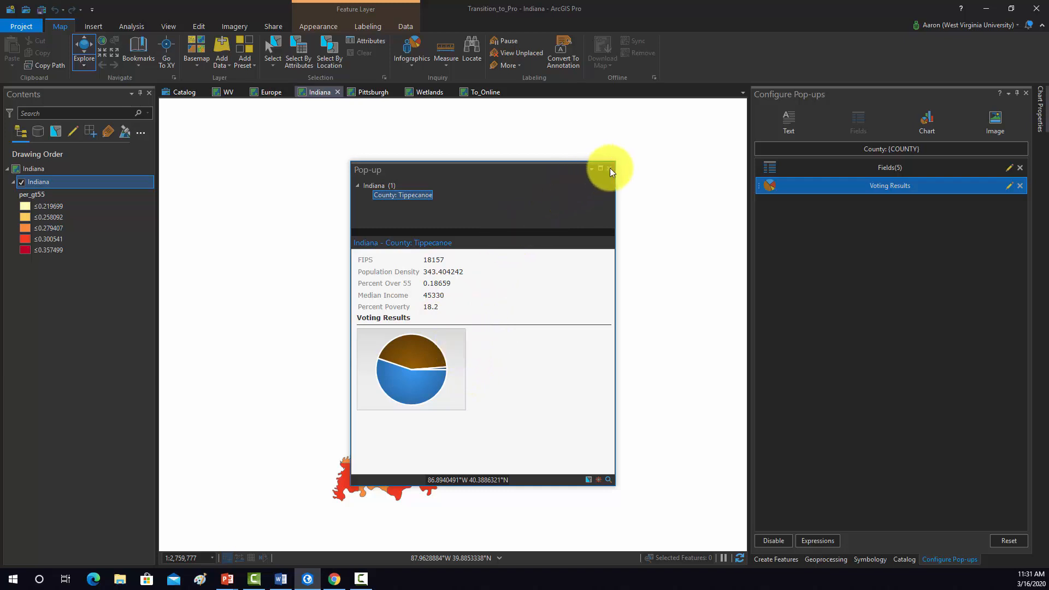